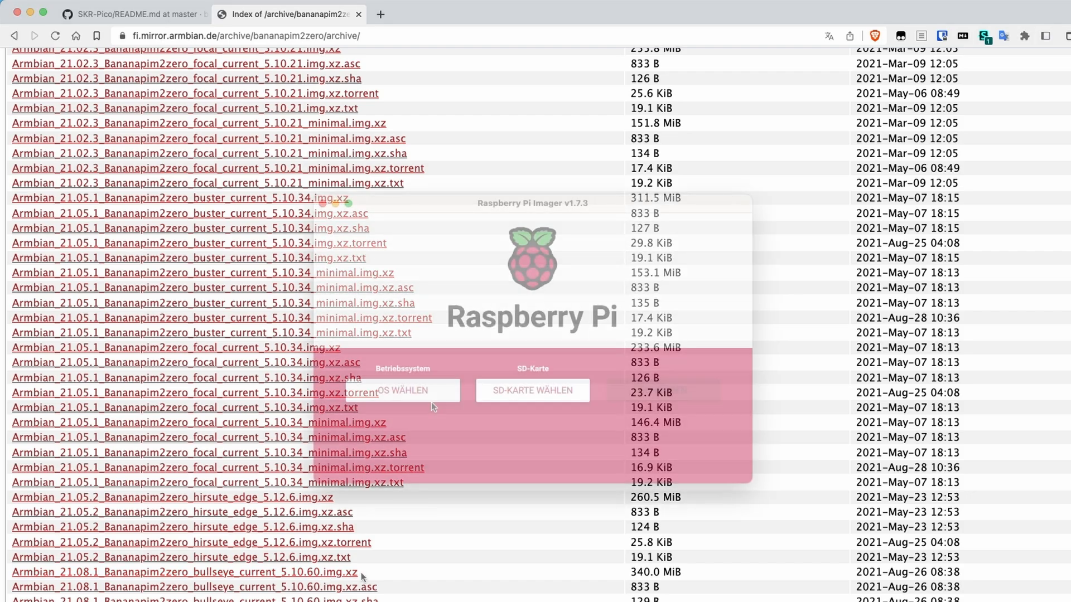
# Choose the custom Armbian 21.08.1 Bullseye .img.xz from Projekte > Klipper installation guide.
pyautogui.click(402, 390)
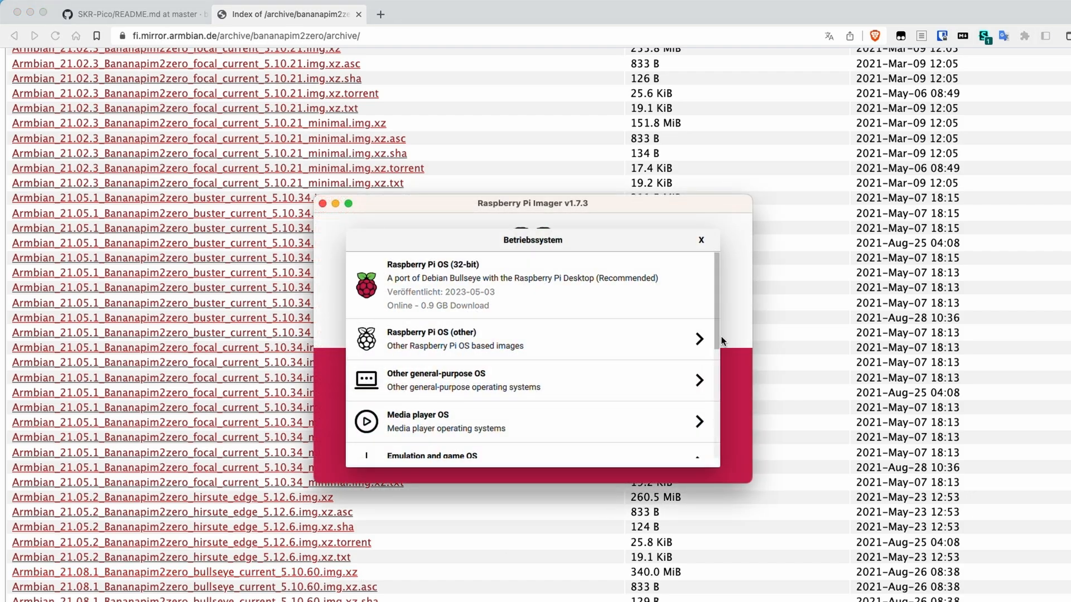
pyautogui.scroll(-3)
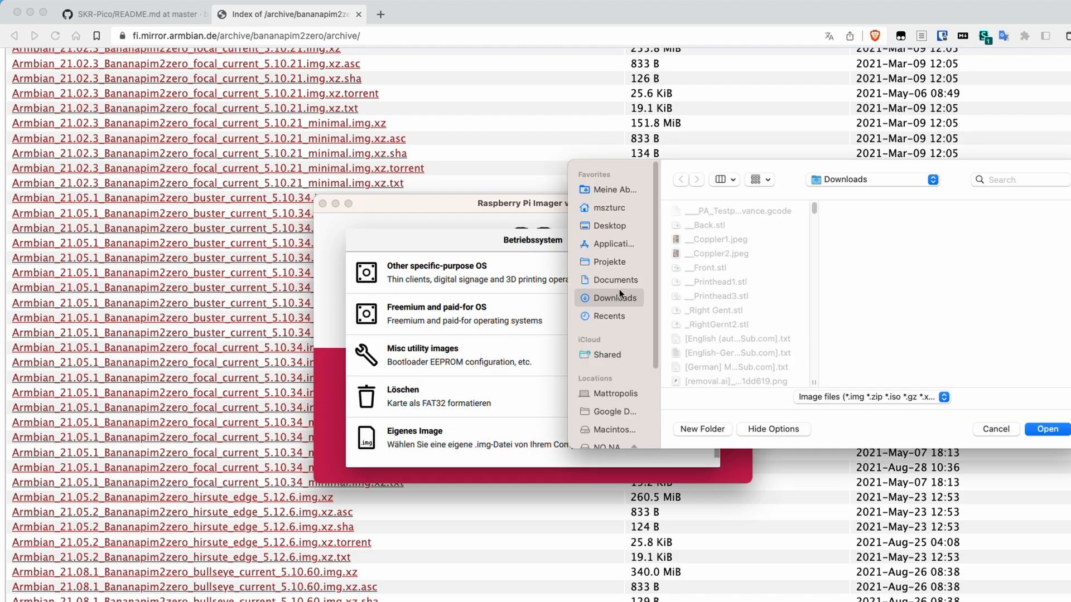
pyautogui.click(605, 262)
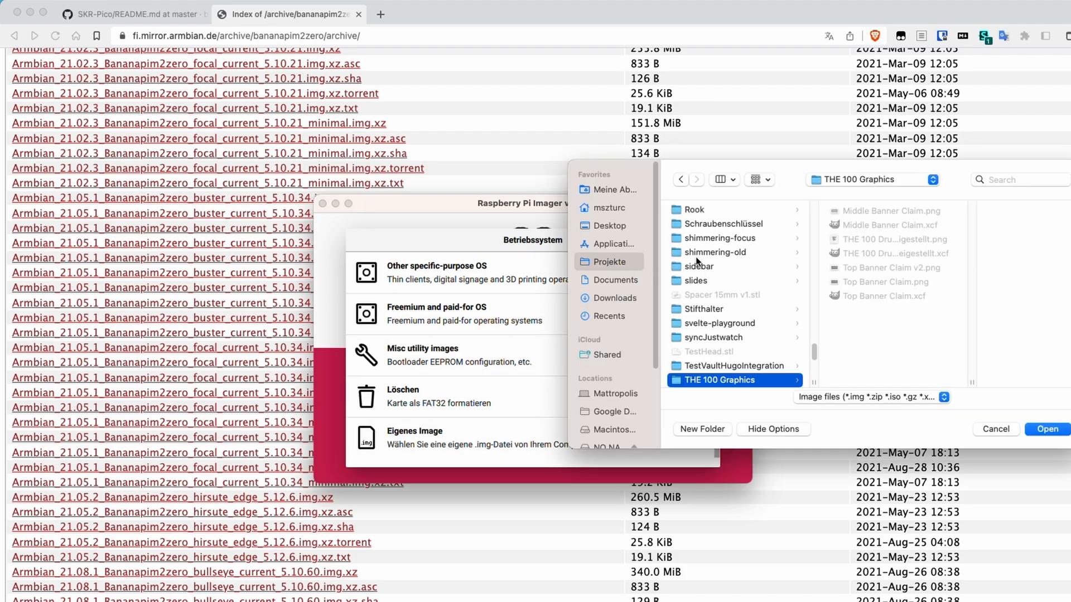
pyautogui.click(730, 295)
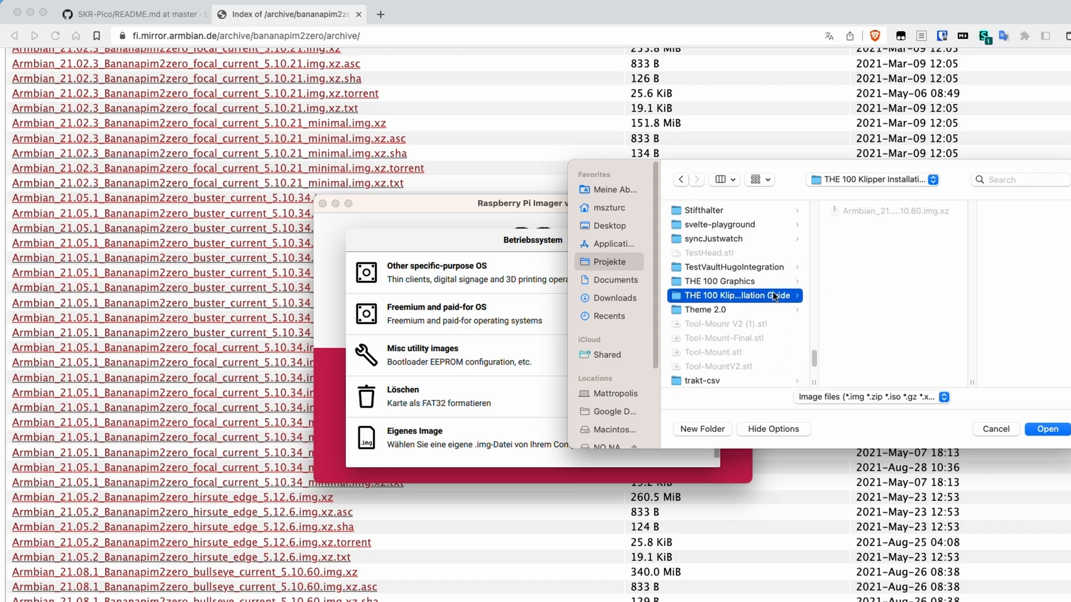
pyautogui.click(1047, 429)
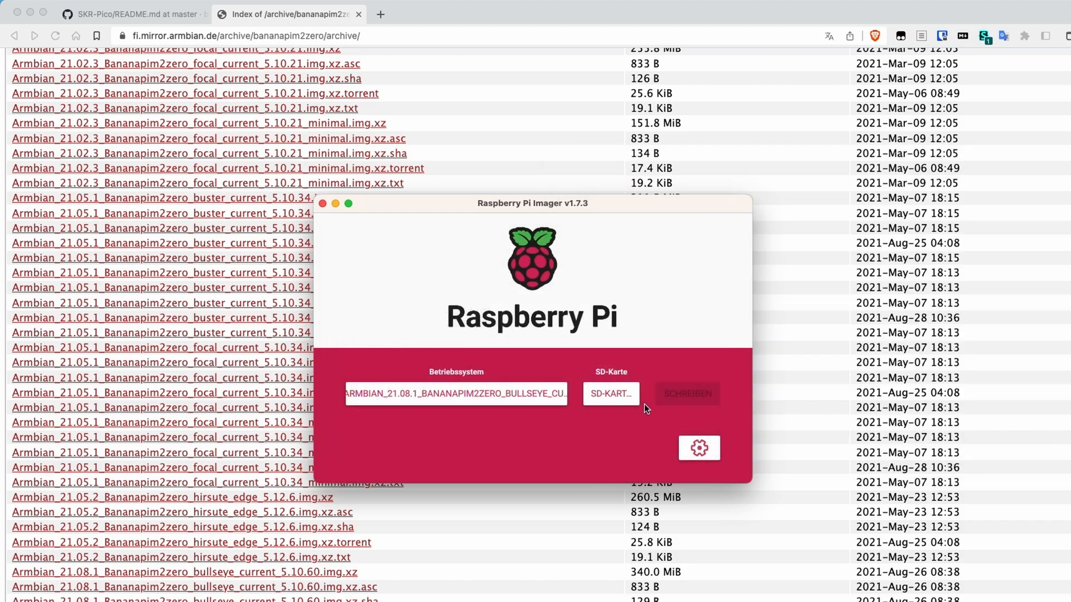
# Write the image to the 31.9 GB Mass Storage Device, confirming erasure with 'Ja'.
pyautogui.click(610, 394)
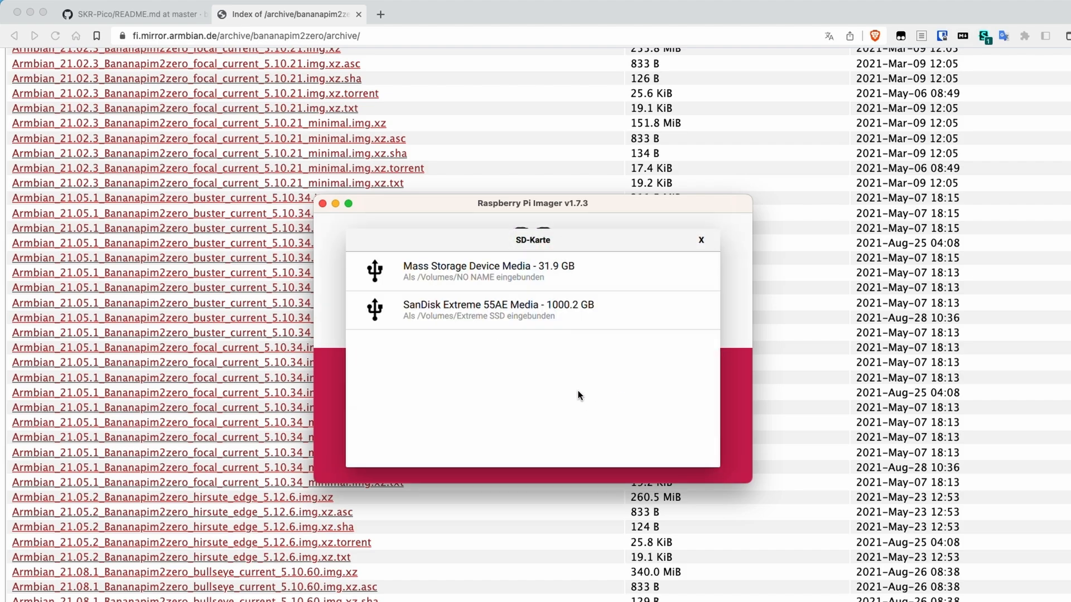
pyautogui.click(485, 271)
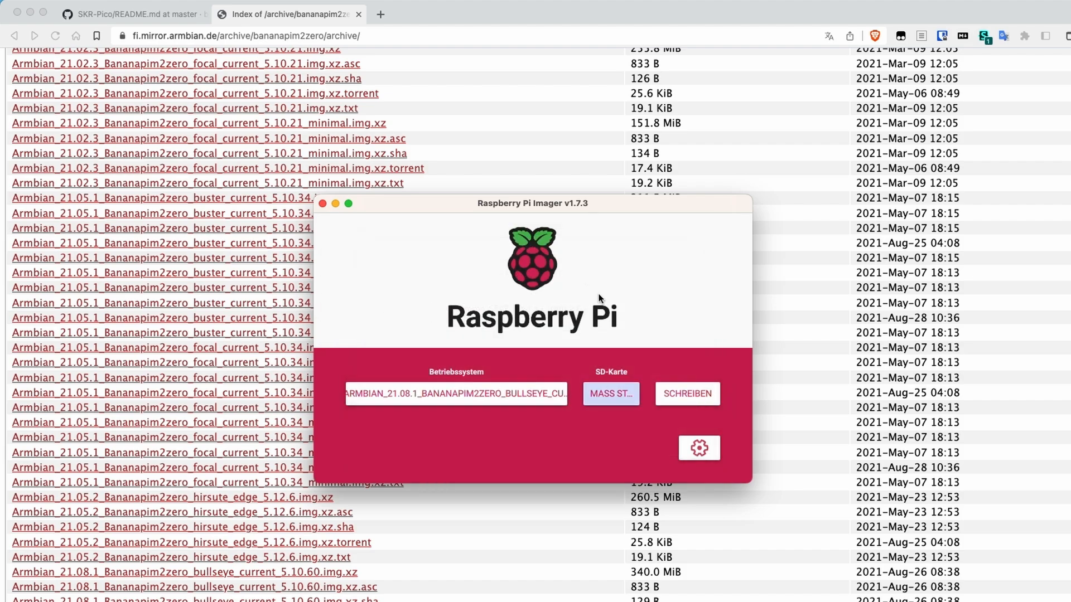
pyautogui.click(687, 394)
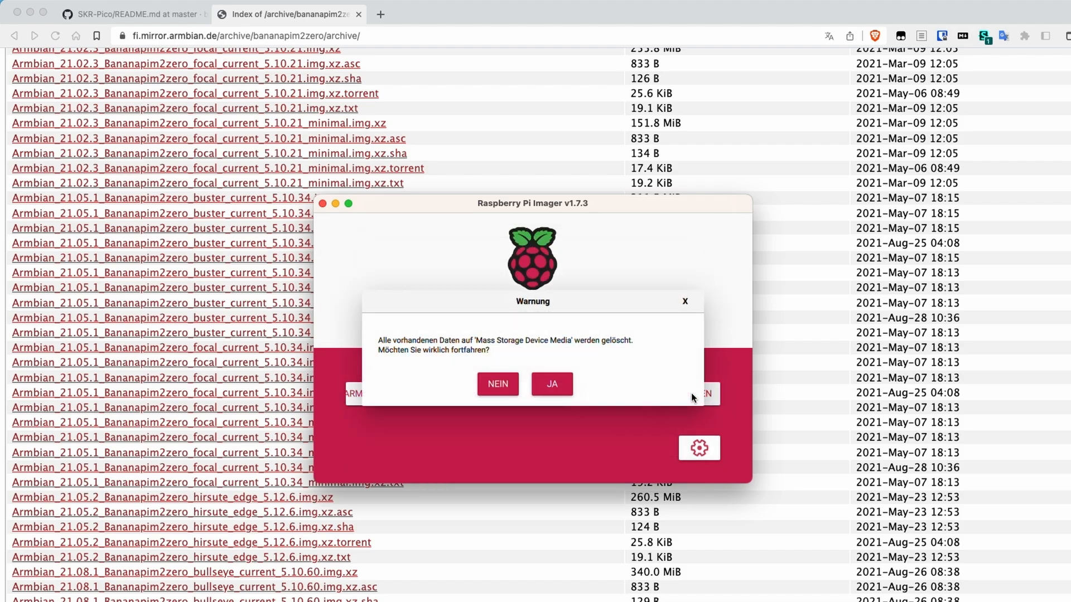
pyautogui.click(551, 383)
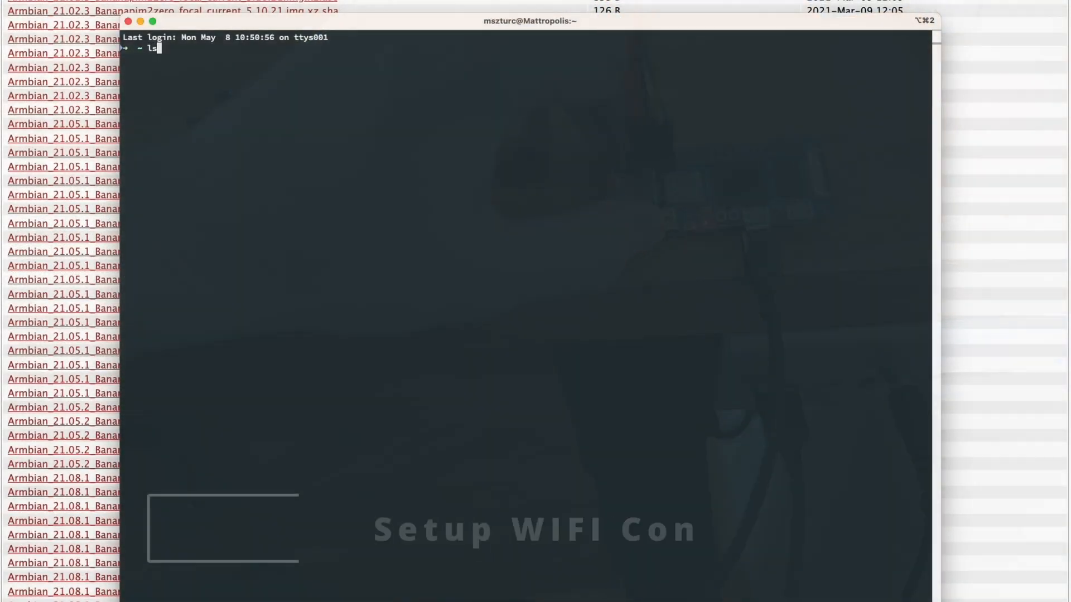
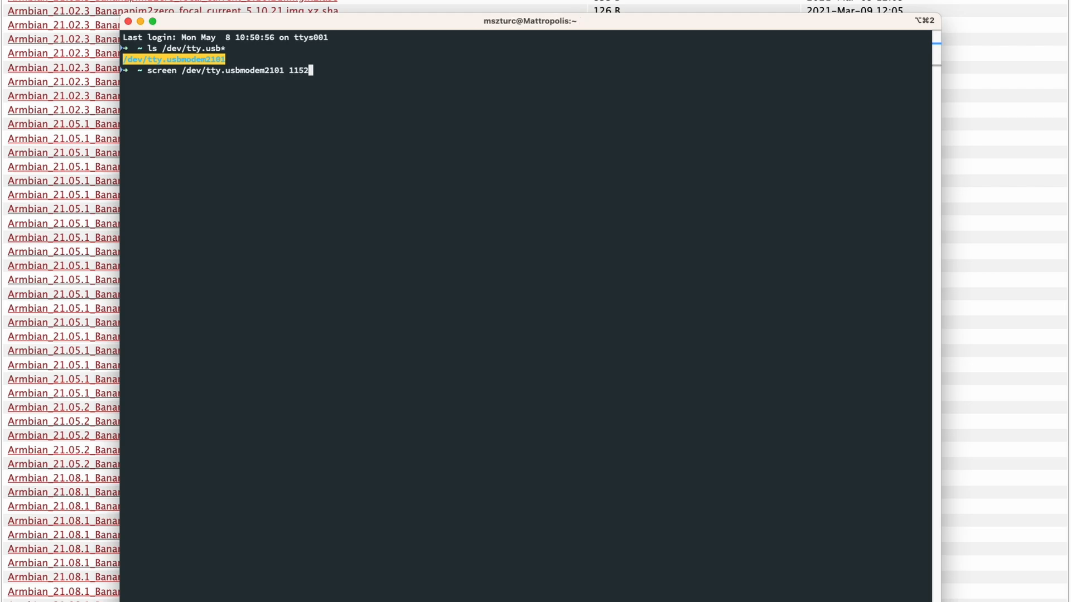
# Run screen on /dev/tty.usbmodem2101 and create the klipper user in first-boot setup.
pyautogui.press('enter')
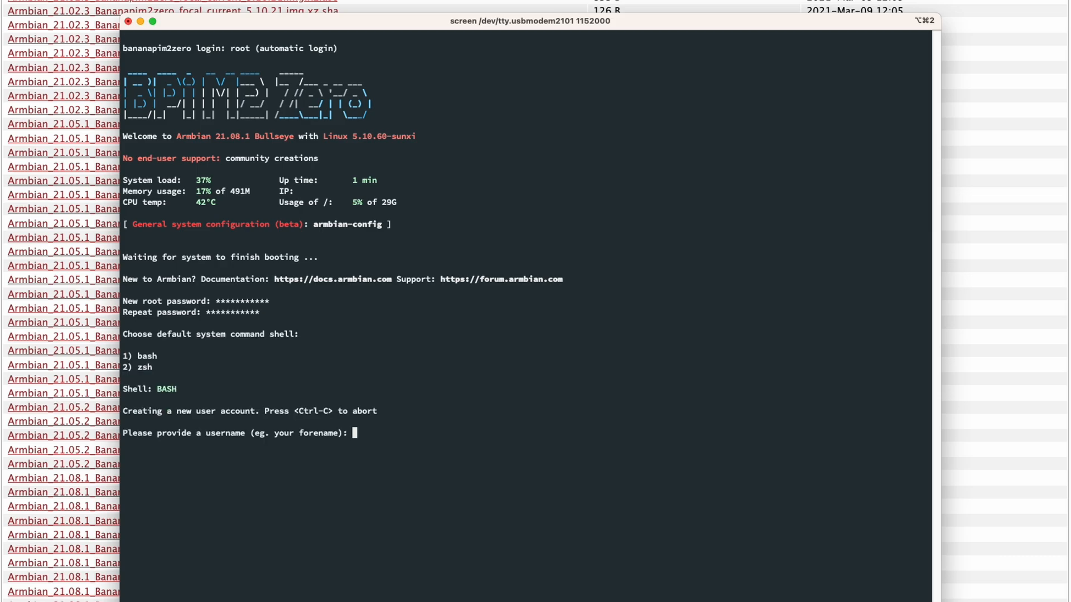
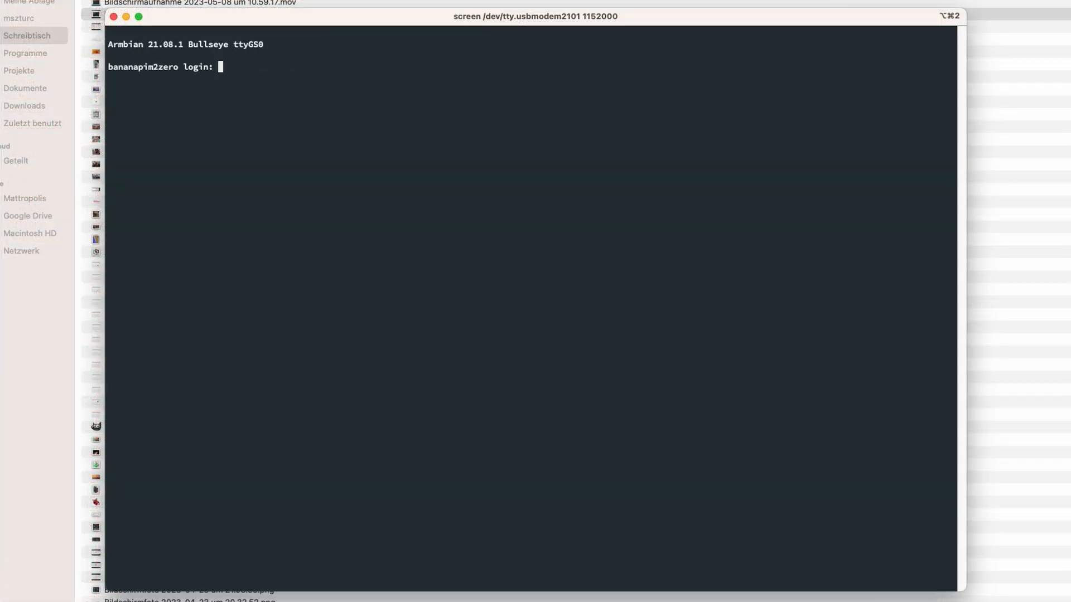
# Log in as klipper and connect to the FRITZ!Box 7583 MY Wi-Fi via nmtui.
pyautogui.write('klipper')
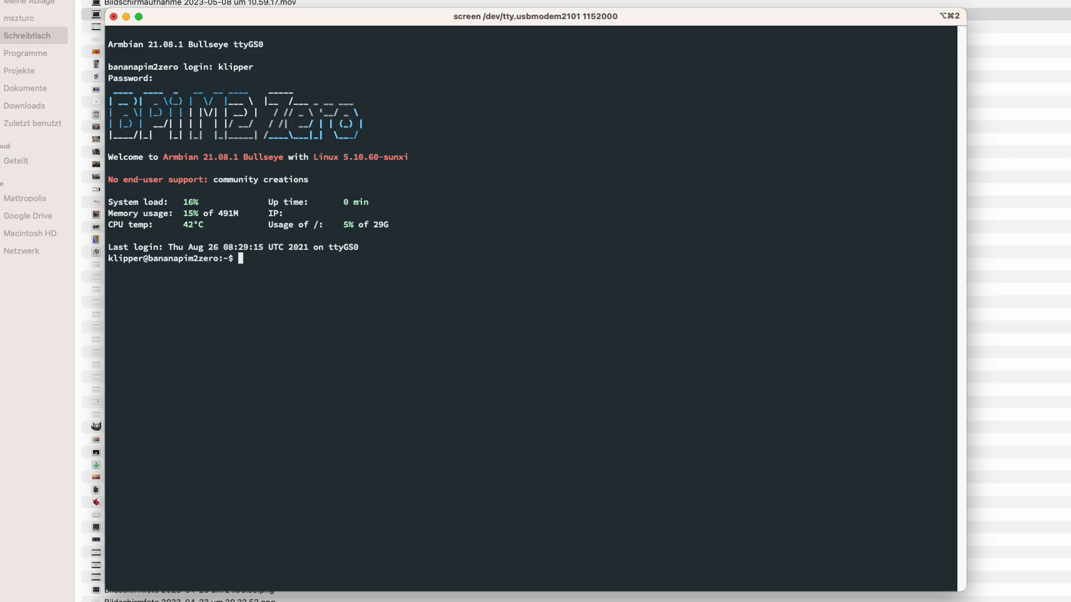
pyautogui.write('nm')
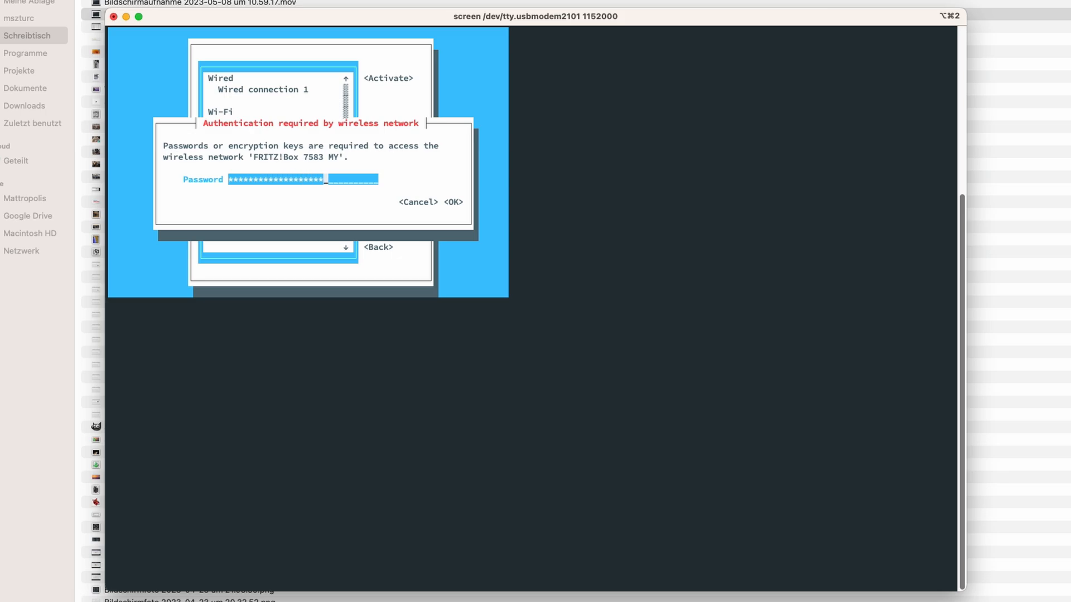
pyautogui.click(453, 202)
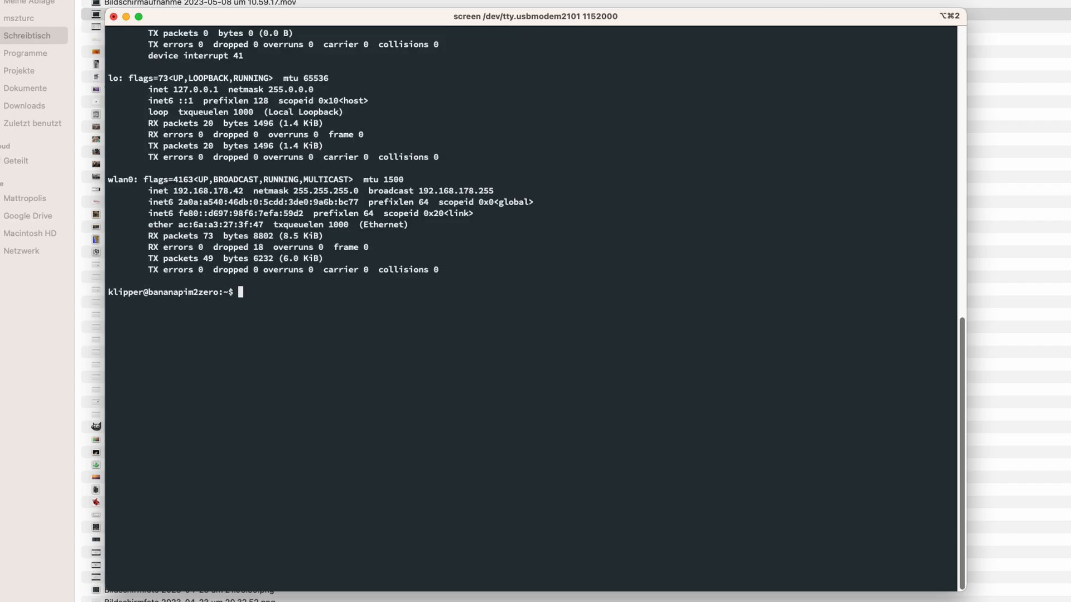
pyautogui.moveTo(353, 378)
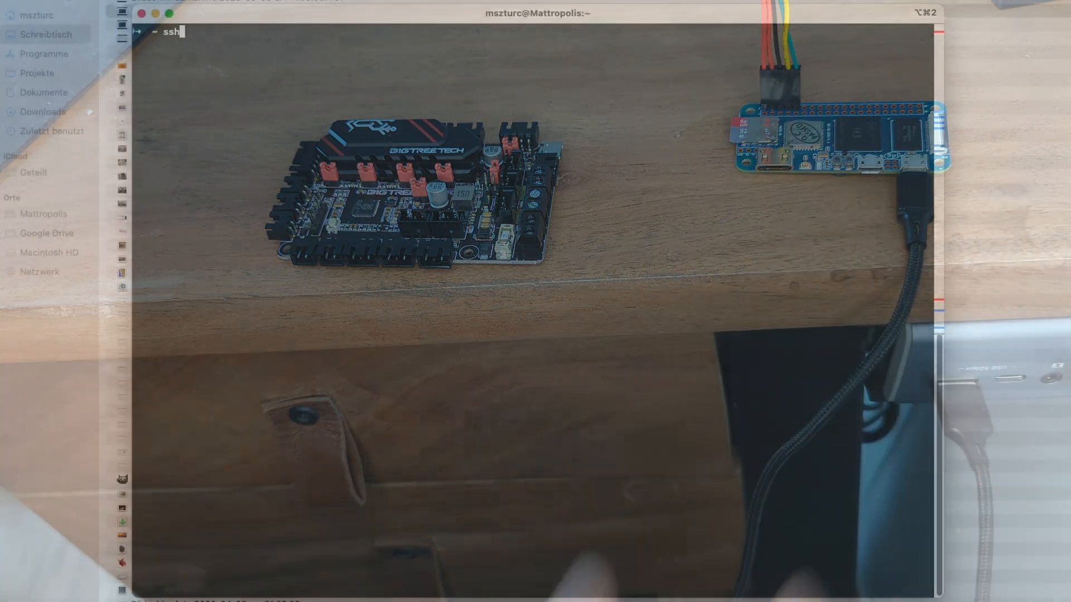
pyautogui.write('klipper@192.168.178.42')
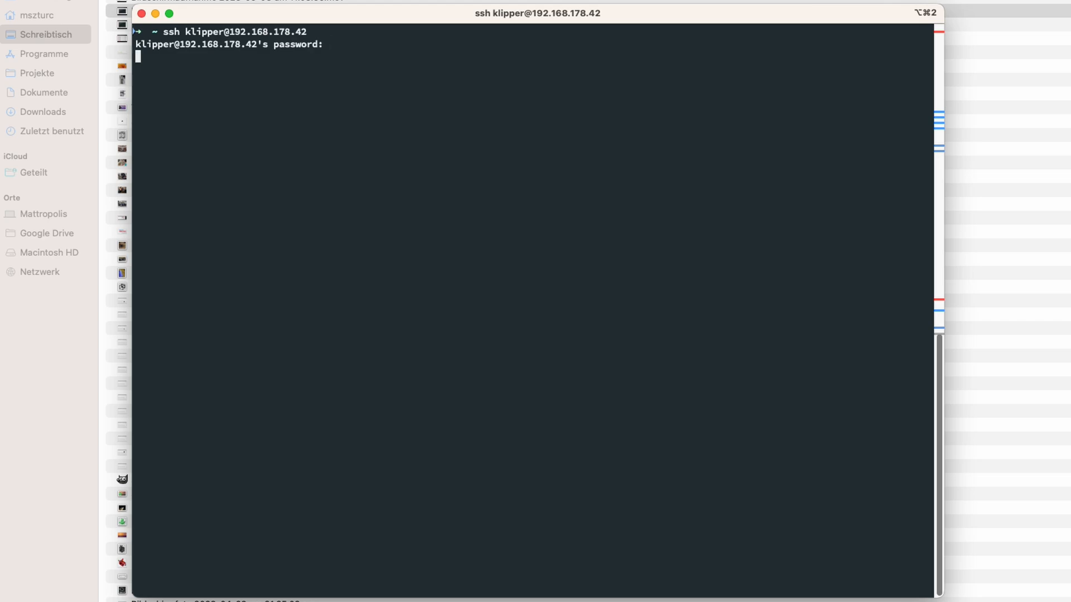
pyautogui.write('git clone http://g')
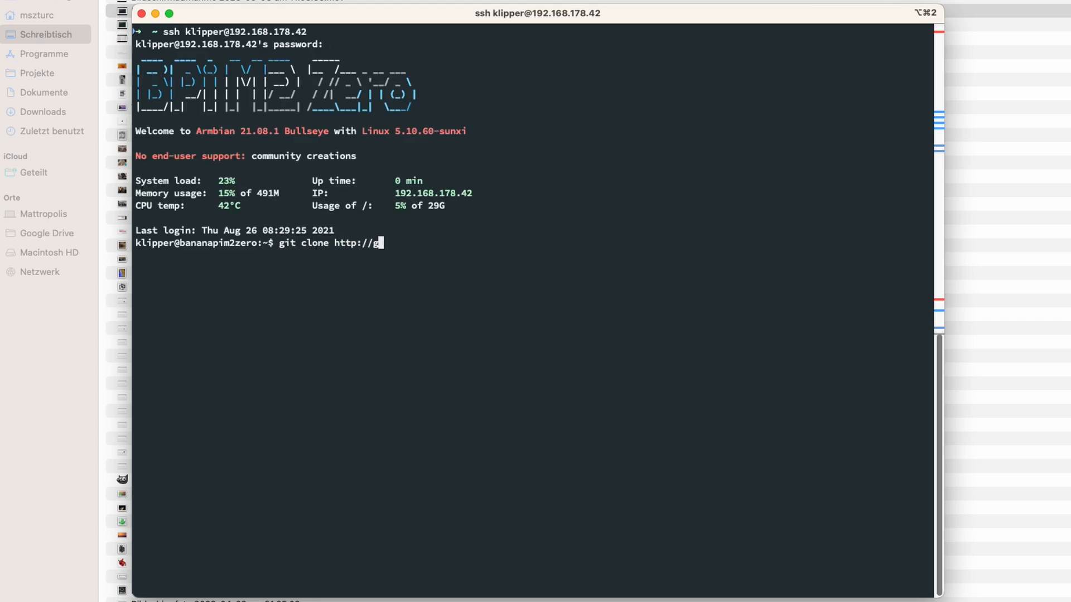
pyautogui.write('ithub.com/th33xitus/')
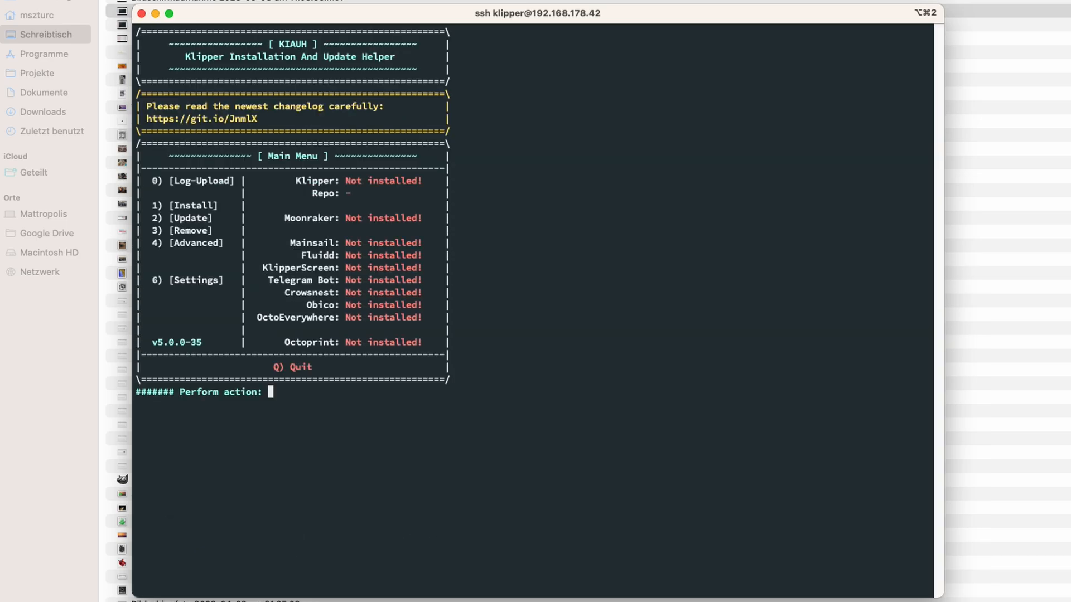
pyautogui.write('1')
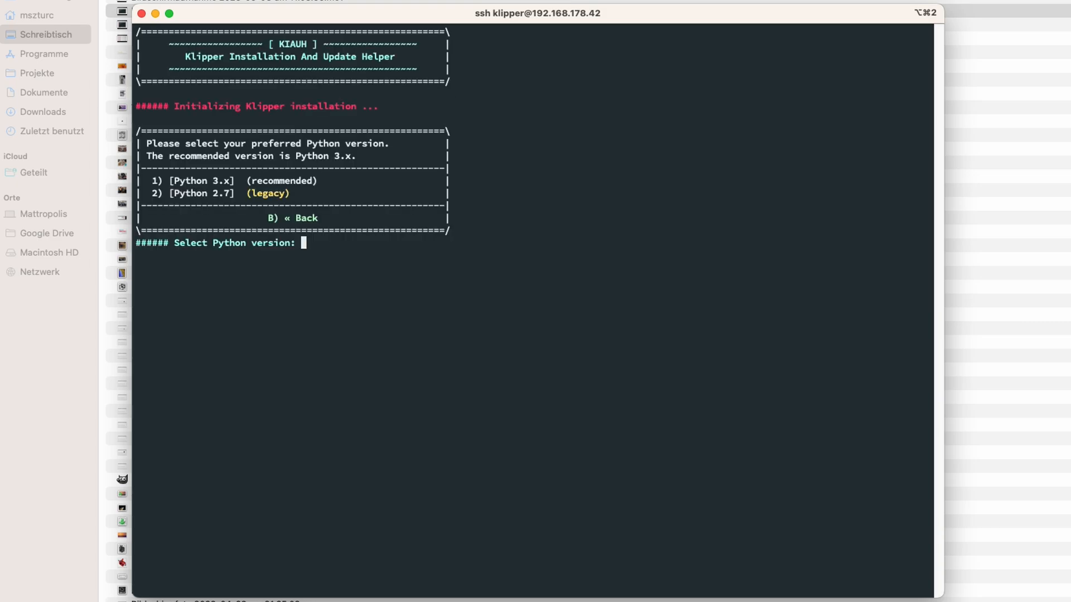
pyautogui.write('1')
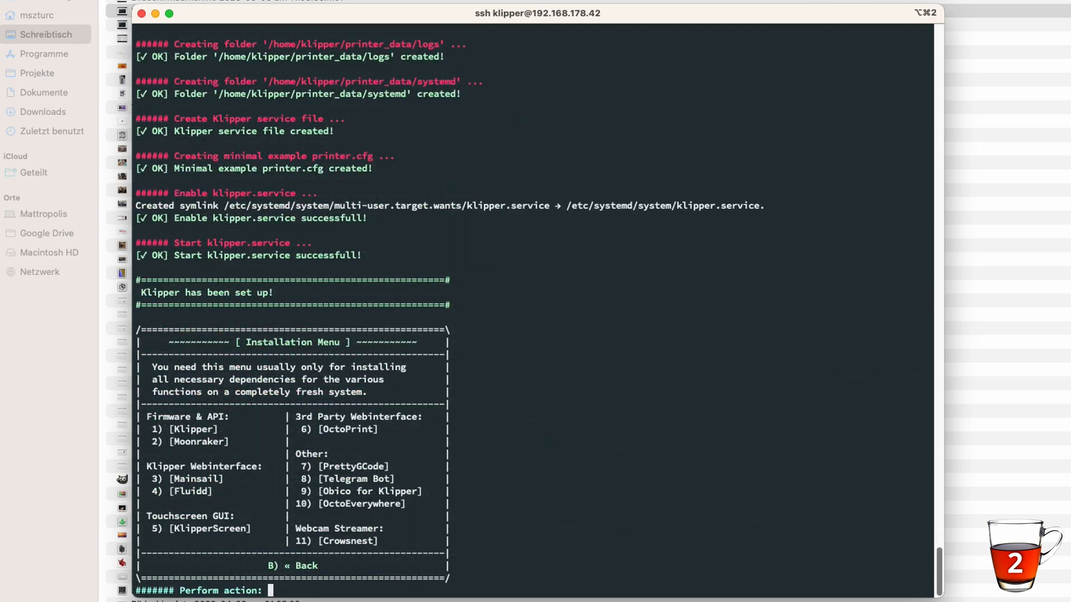
# Choose option 2 in KIAUH's Installation Menu to install Moonraker.
pyautogui.write('2')
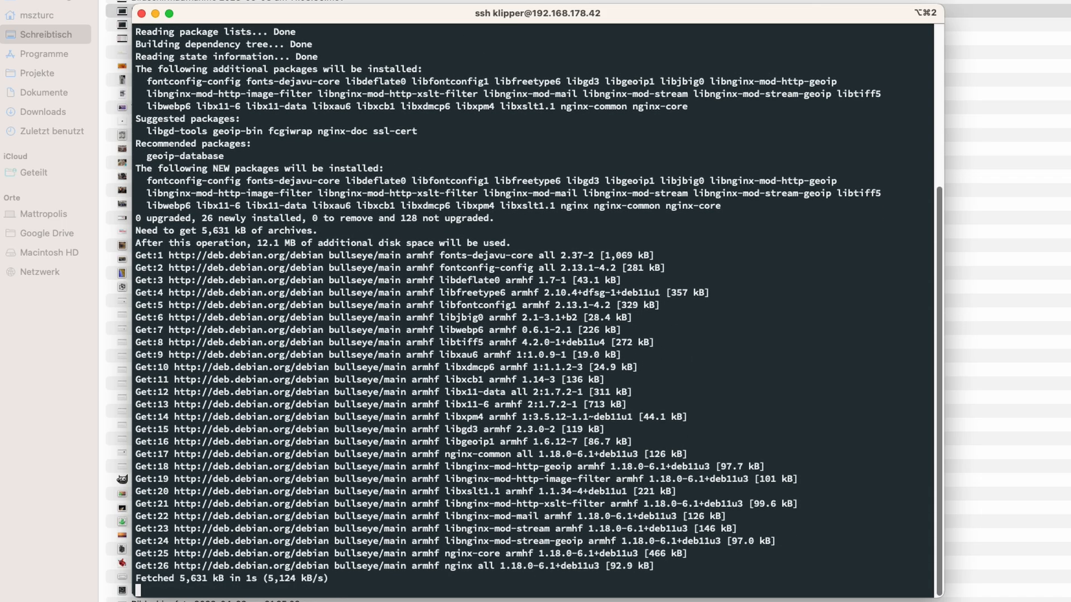
# Install Fluidd after Moonraker completes, answering y to download the recommended macros.
pyautogui.scroll(-3)
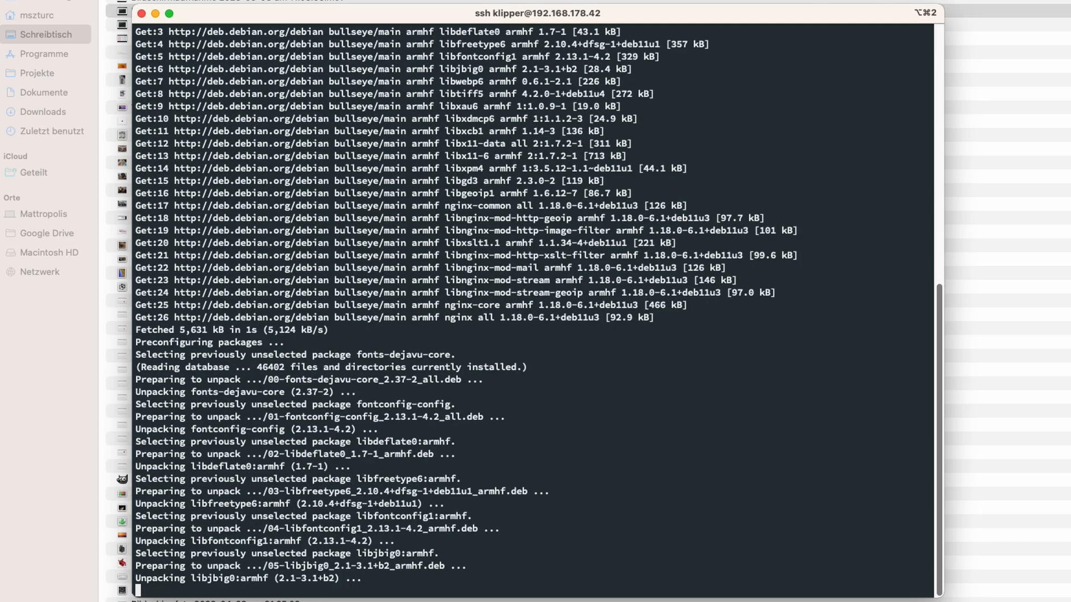
pyautogui.scroll(-3)
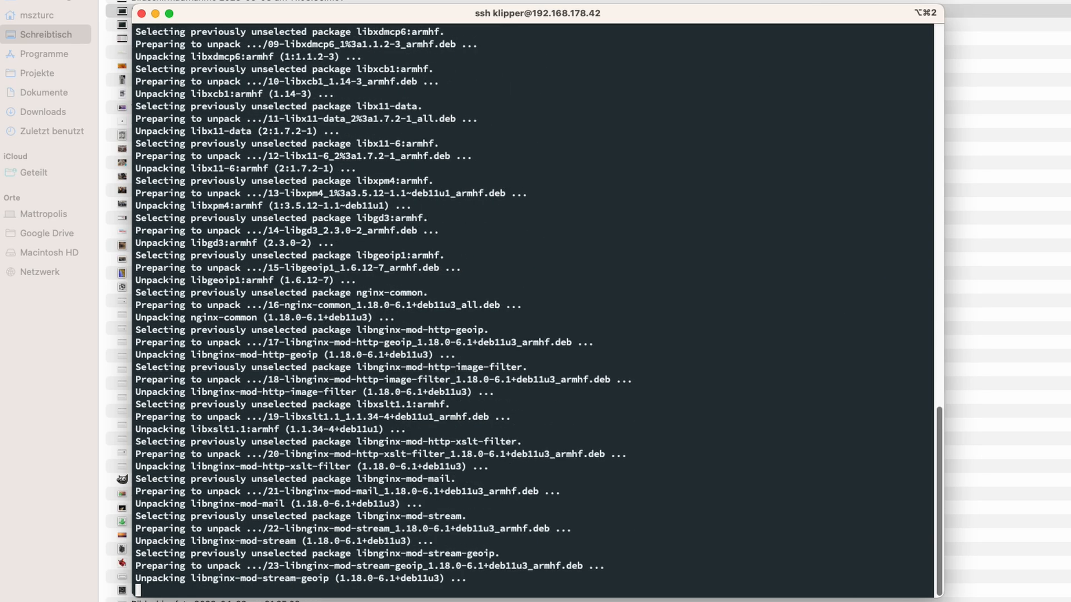
pyautogui.scroll(-3)
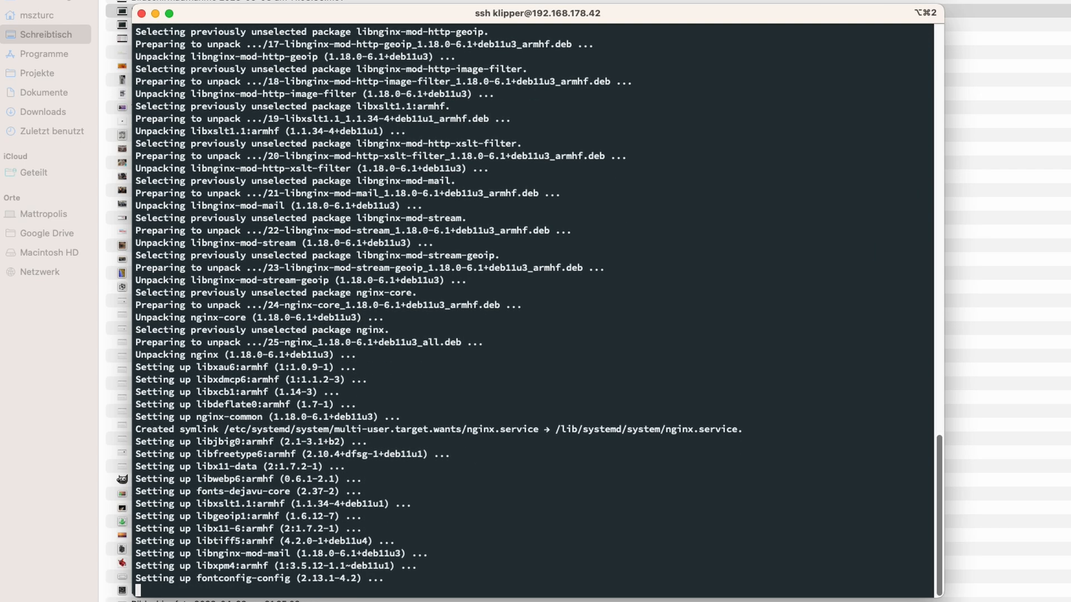
pyautogui.scroll(-3)
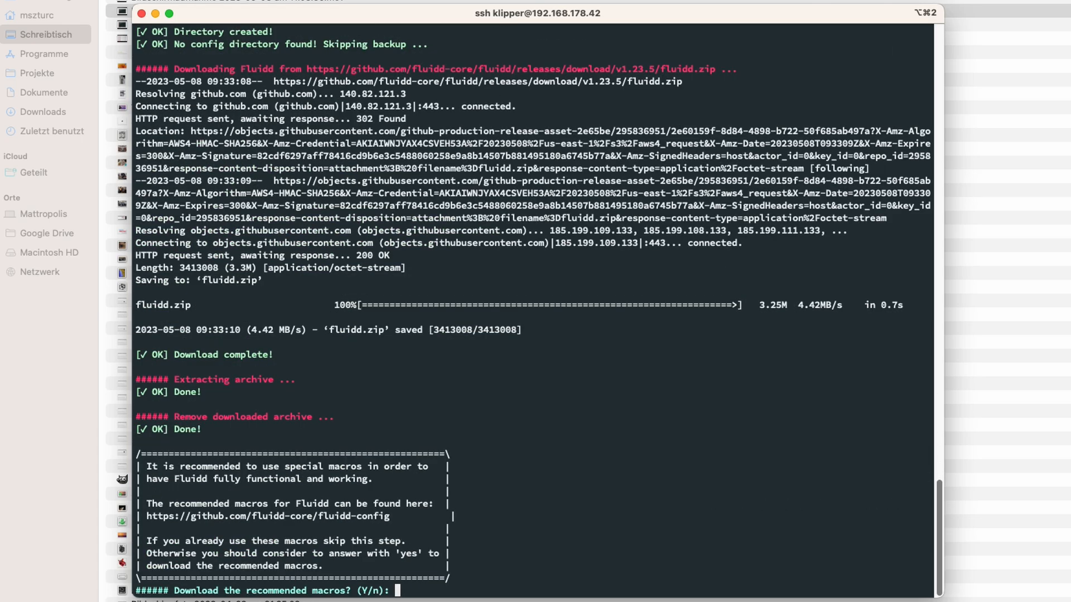
pyautogui.write('y')
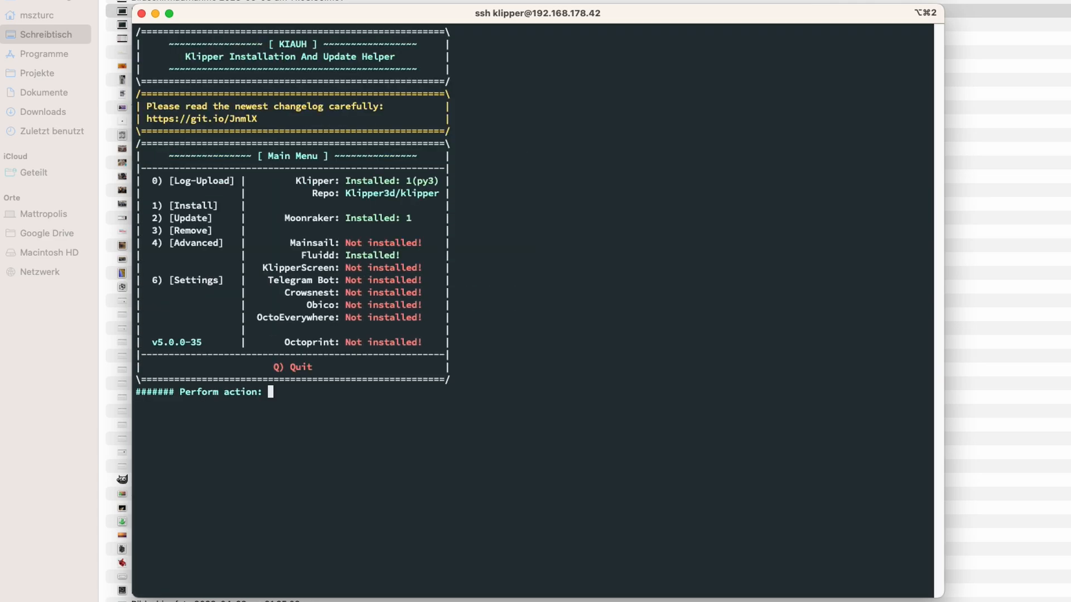
# Quit KIAUH and apt install python3-numpy, python3-matplotlib and libatlas-base-dev.
pyautogui.write('q')
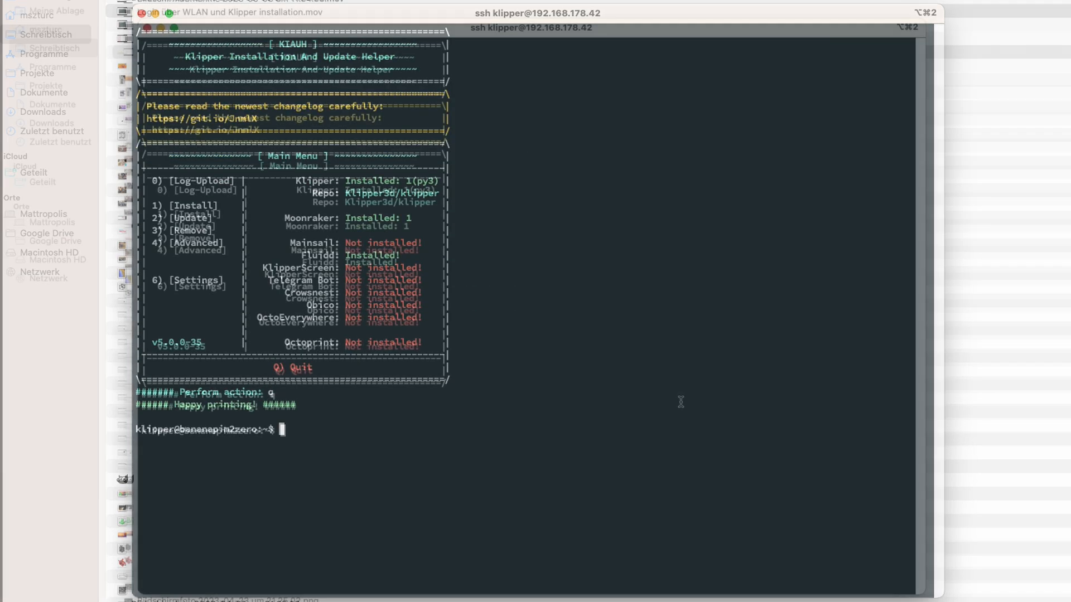
pyautogui.write('sudo apt install p')
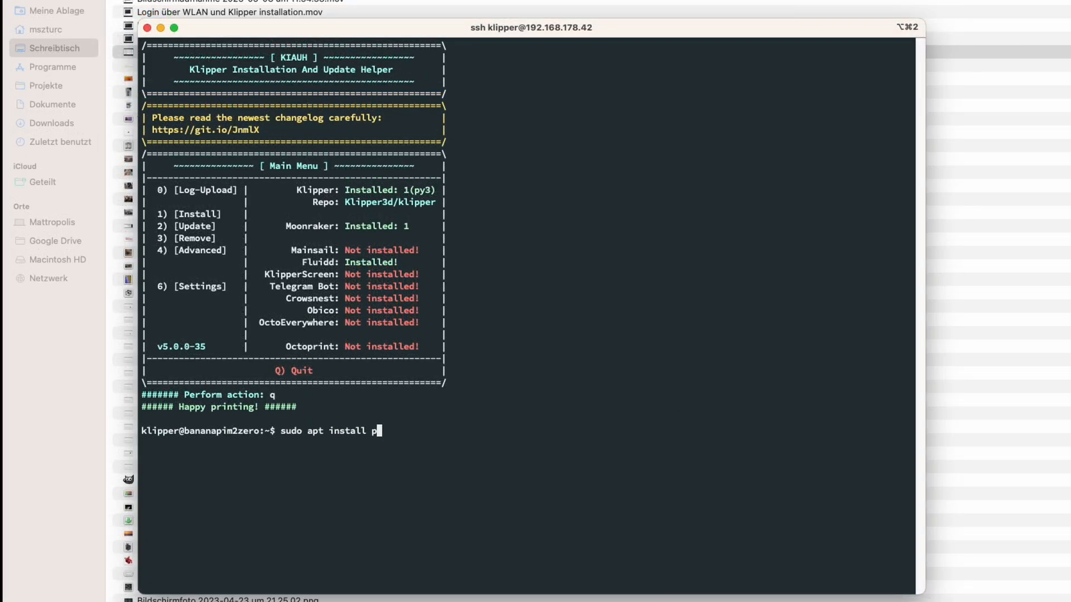
pyautogui.write('ython3-numpy python3-ma')
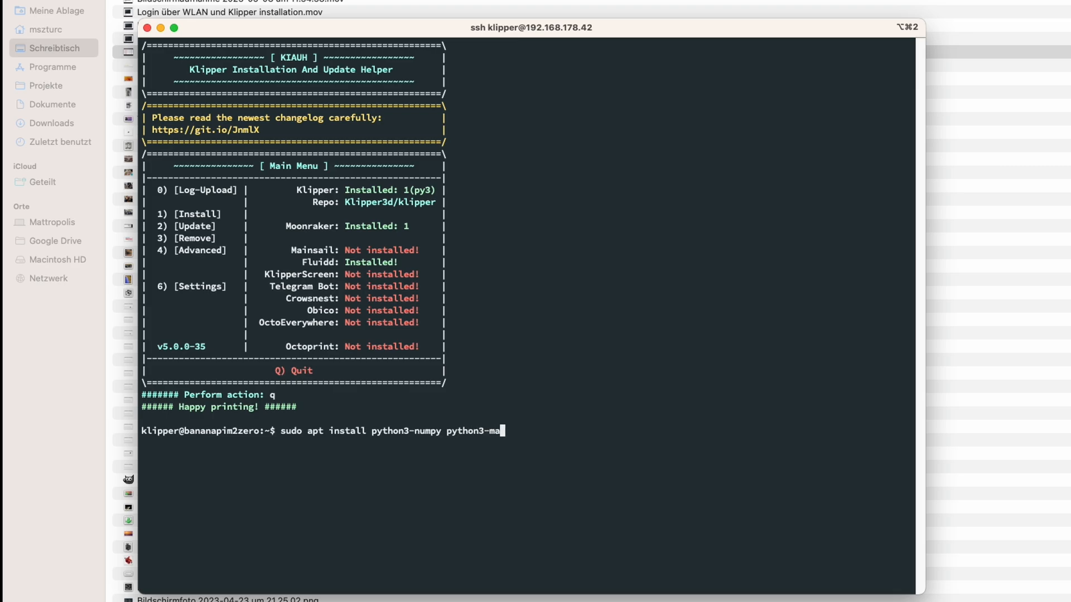
pyautogui.write('tplotlib libat')
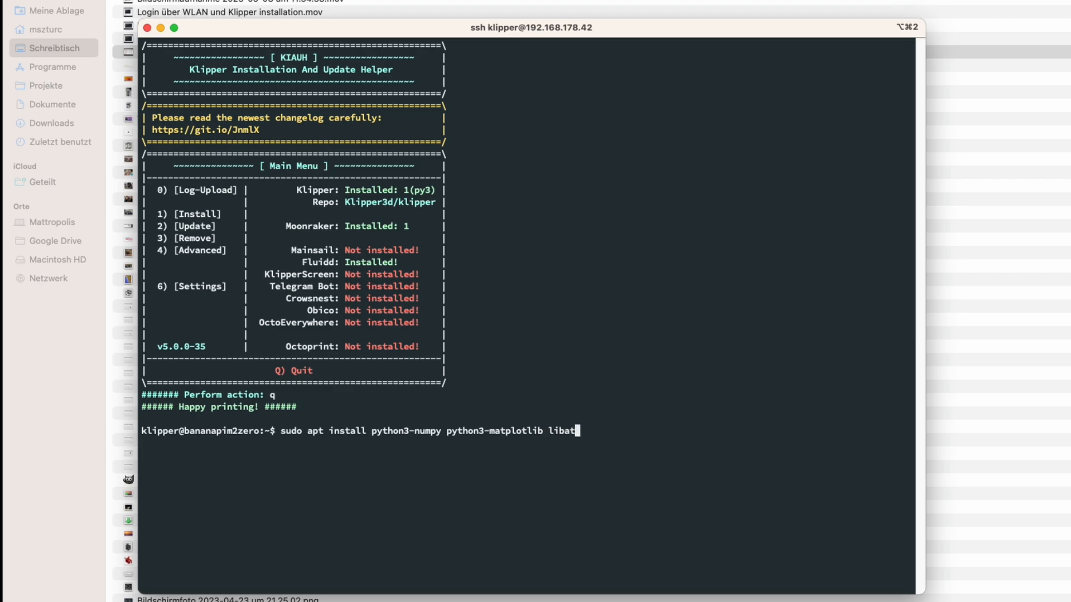
pyautogui.write('las-base-dev')
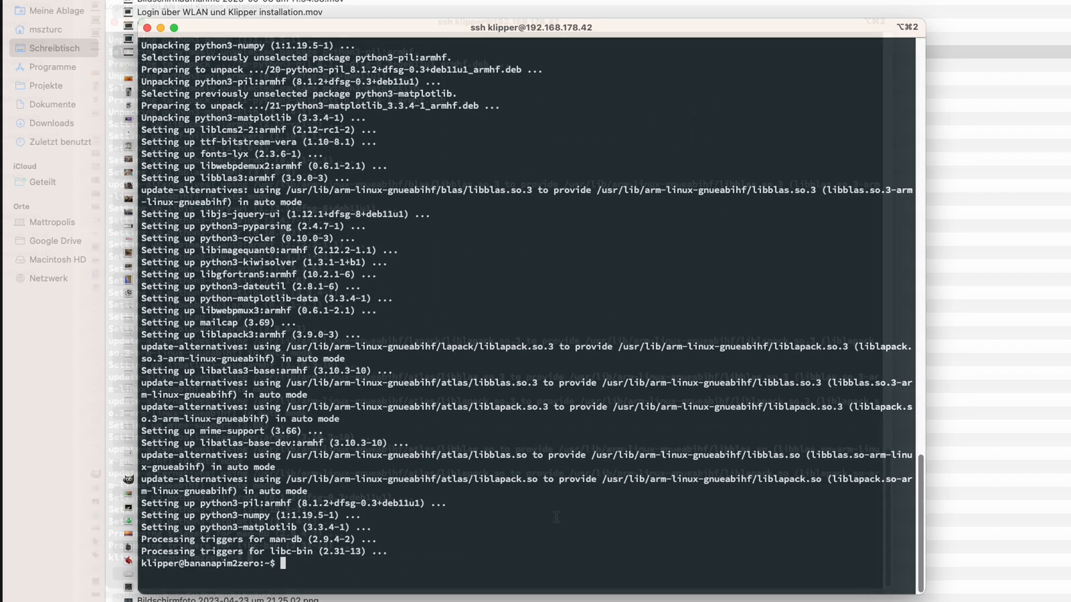
# Run klippy-env/bin/pip3 install -v numpy==1.18.
pyautogui.write('klippy-env/')
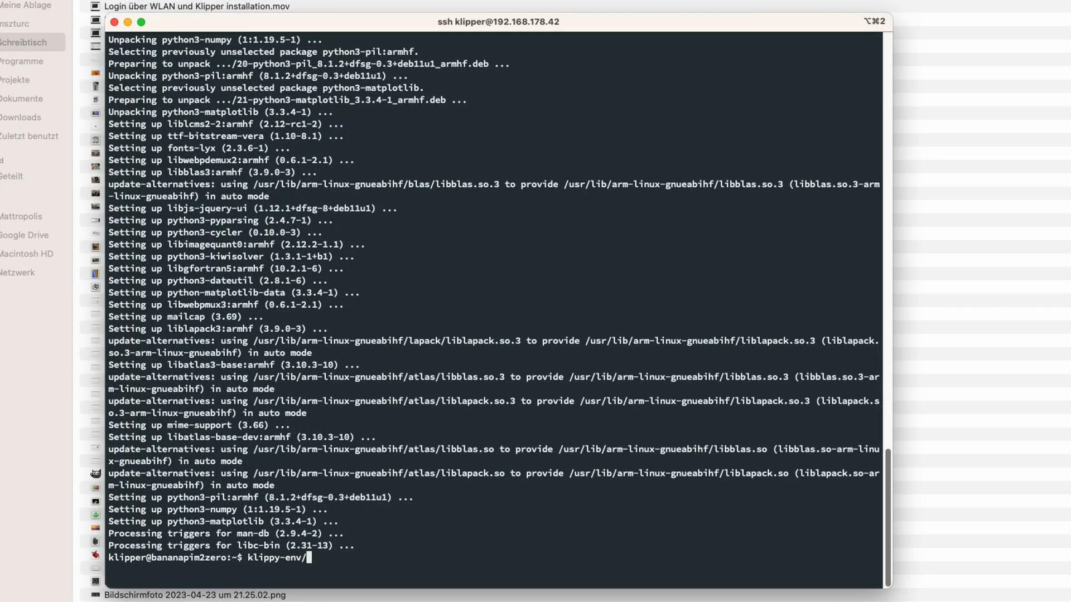
pyautogui.write('bin/p')
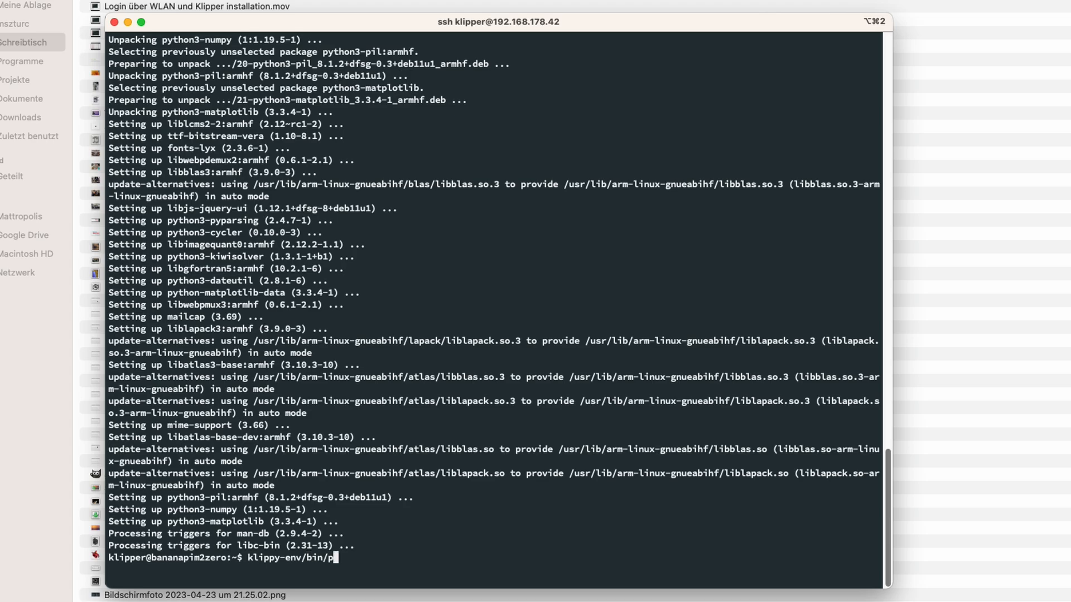
pyautogui.write('ip3 i')
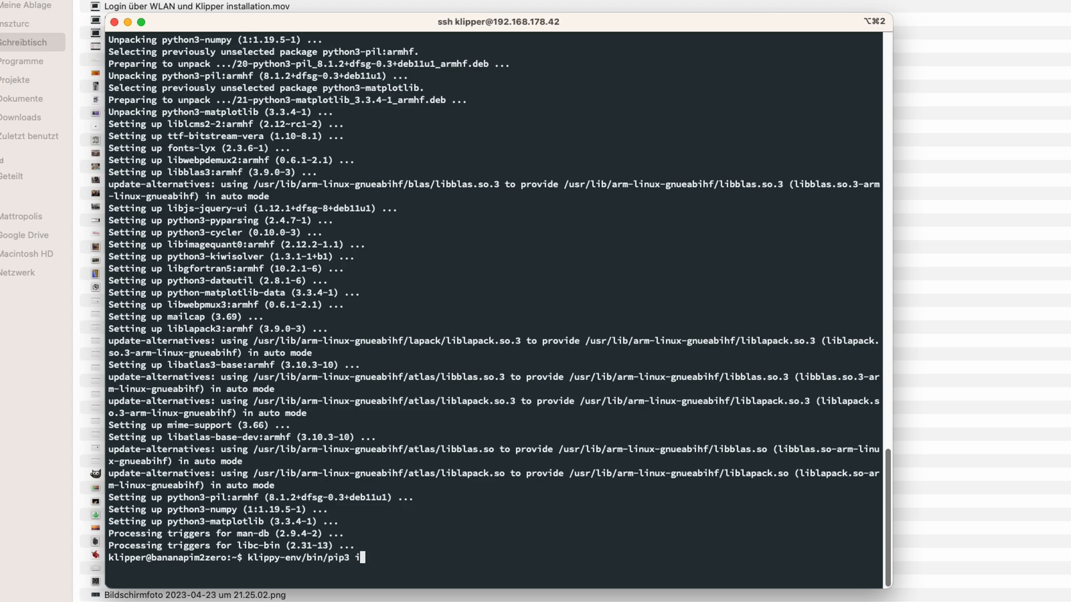
pyautogui.write('nstall -v')
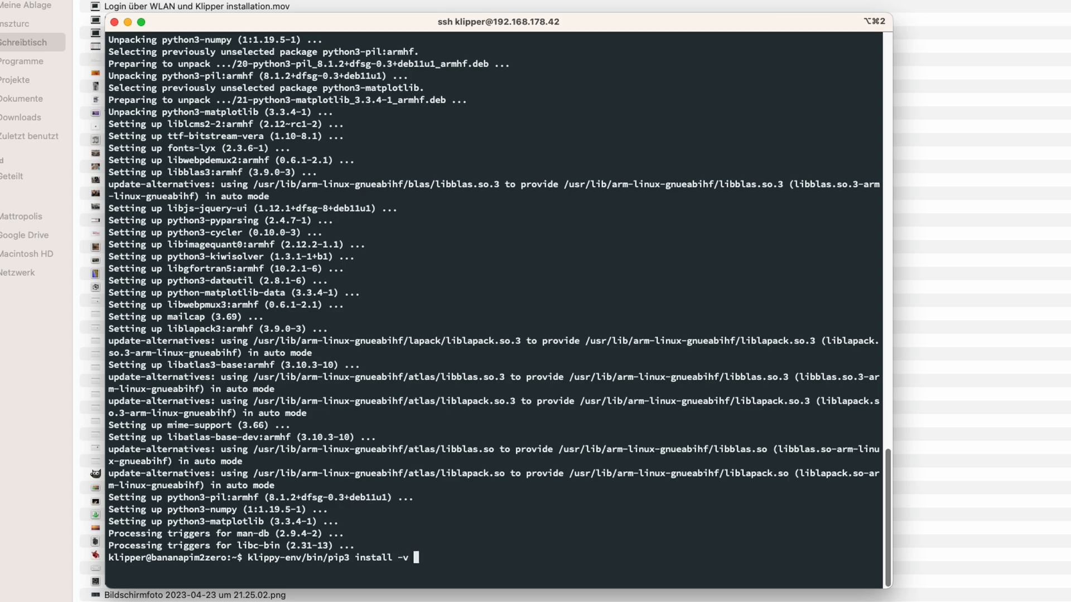
pyautogui.write('numpy==')
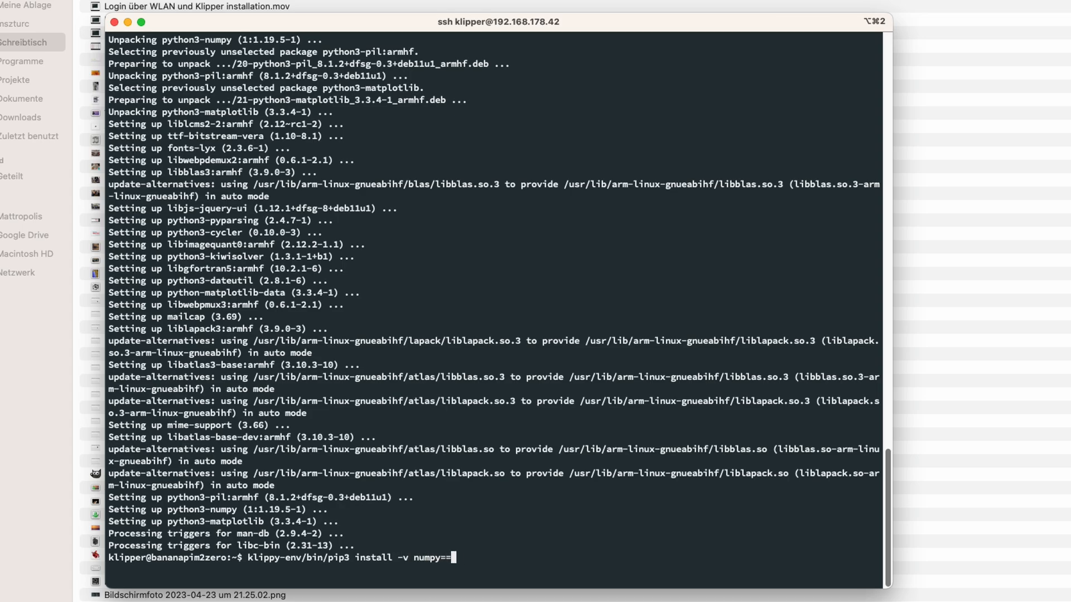
pyautogui.write('1.18')
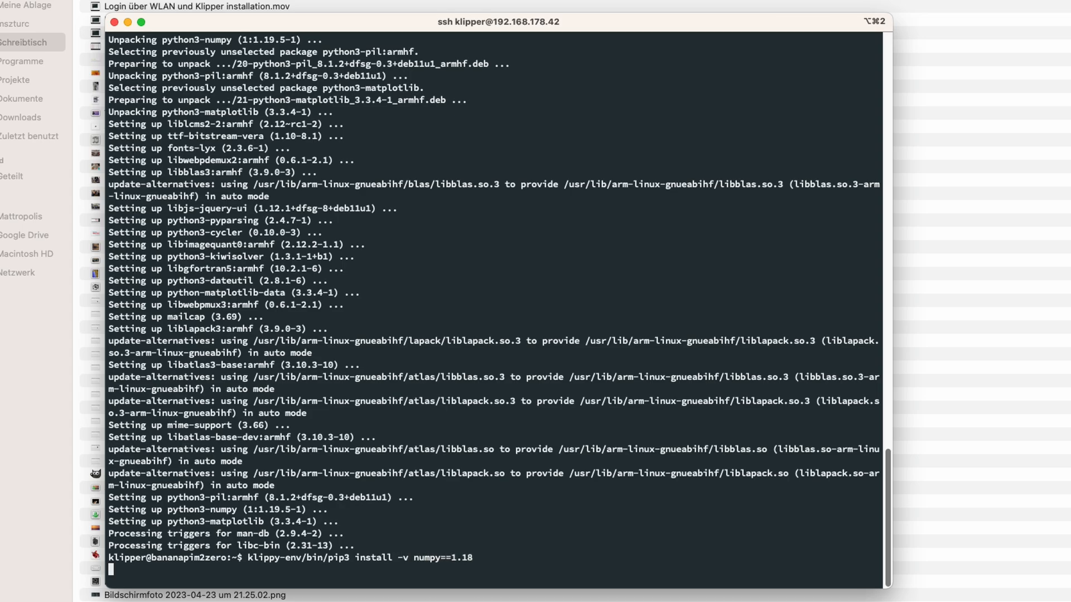
pyautogui.press('Return')
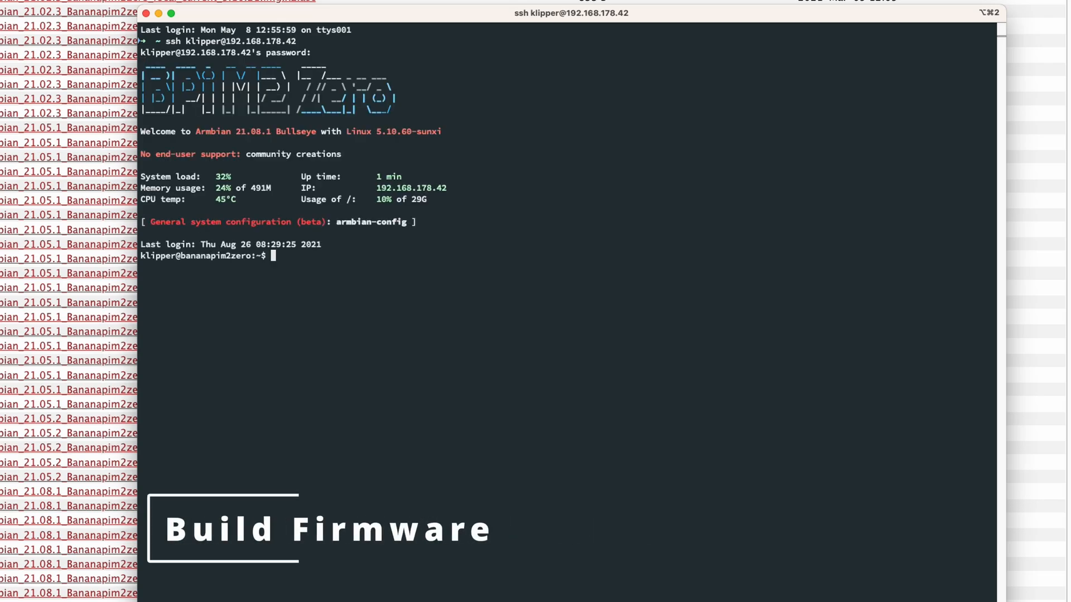
# Build Klipper, copy klipper.uf2 to /dev/sda1 mounted at /mnt, unmount, and run armbian-config.
pyautogui.write('cd klipper/')
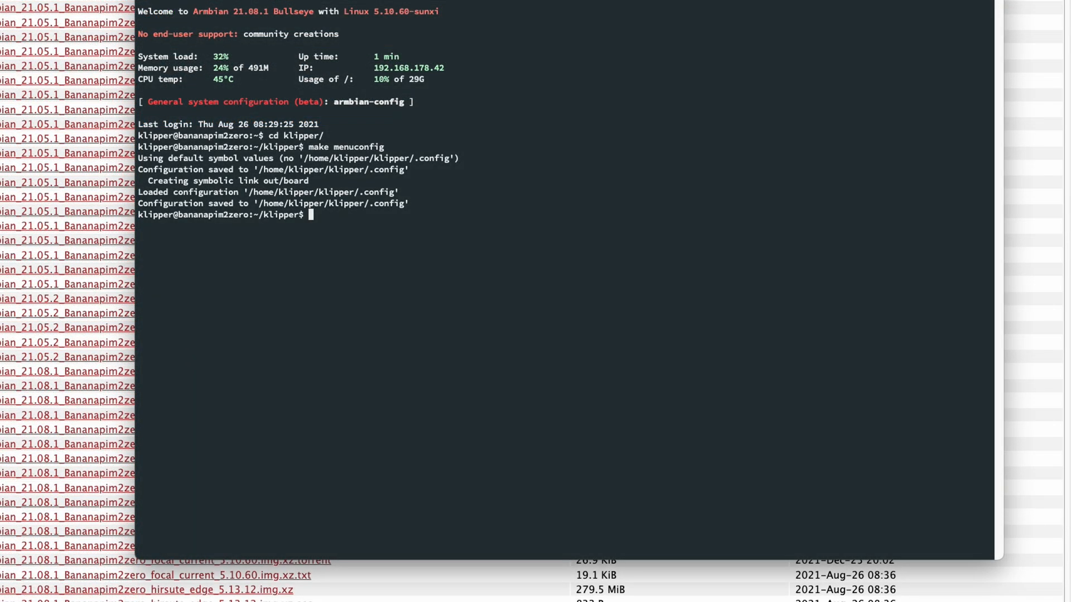
pyautogui.write('make')
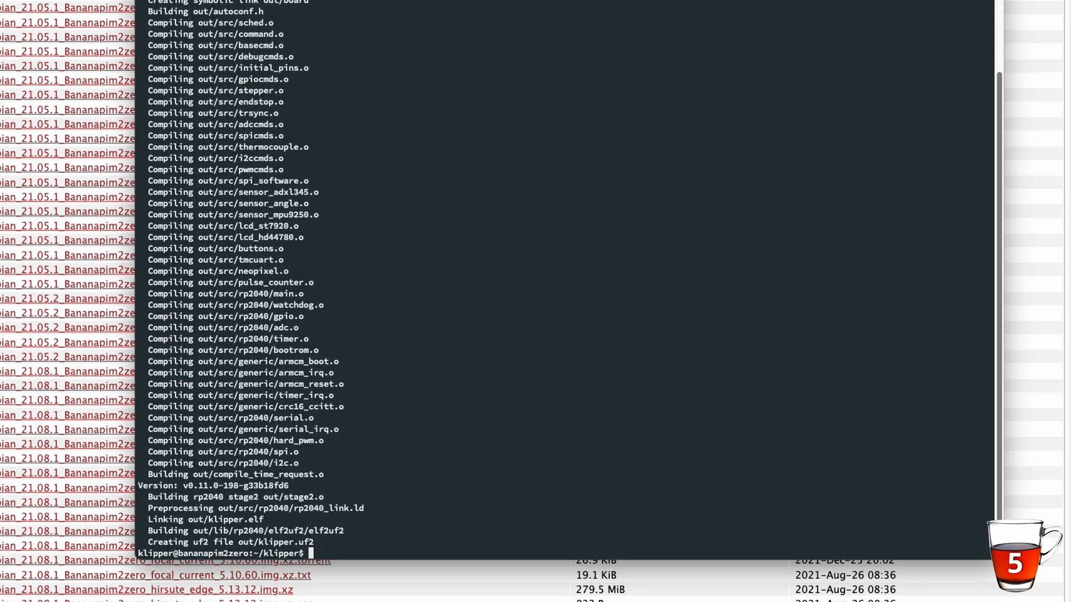
pyautogui.write('sudo mount /dev/sda1 /')
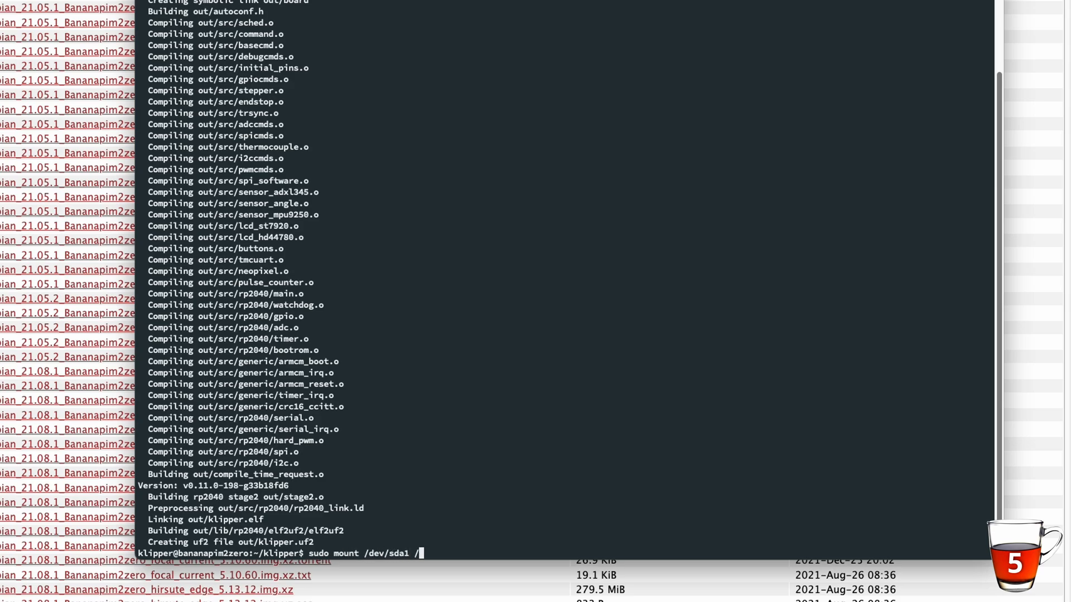
pyautogui.write('sudo cp out/klipper.uf2 /m')
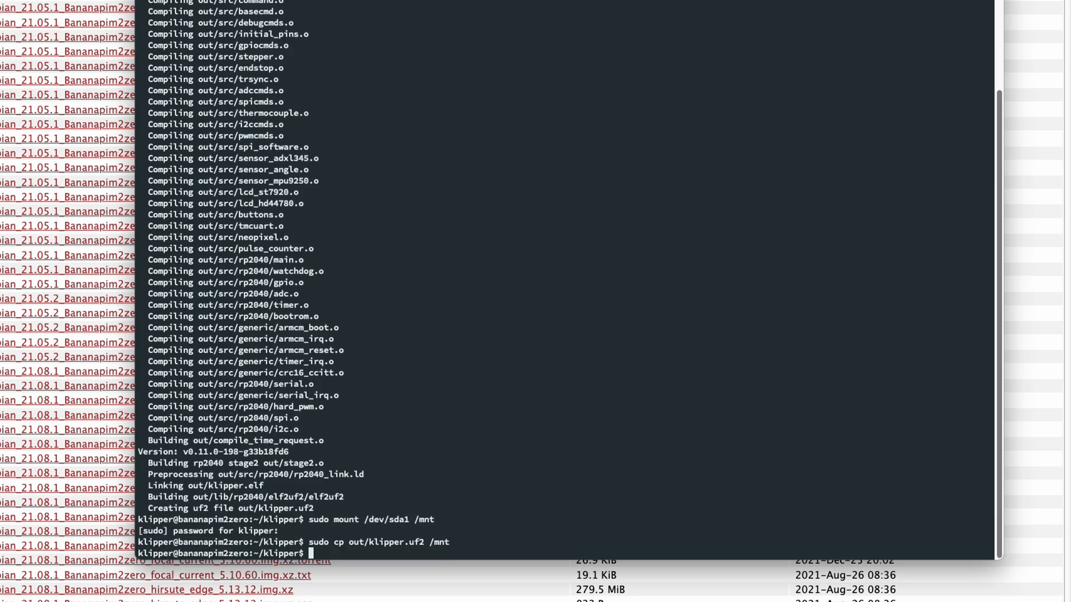
pyautogui.write('sudo umount /mnt')
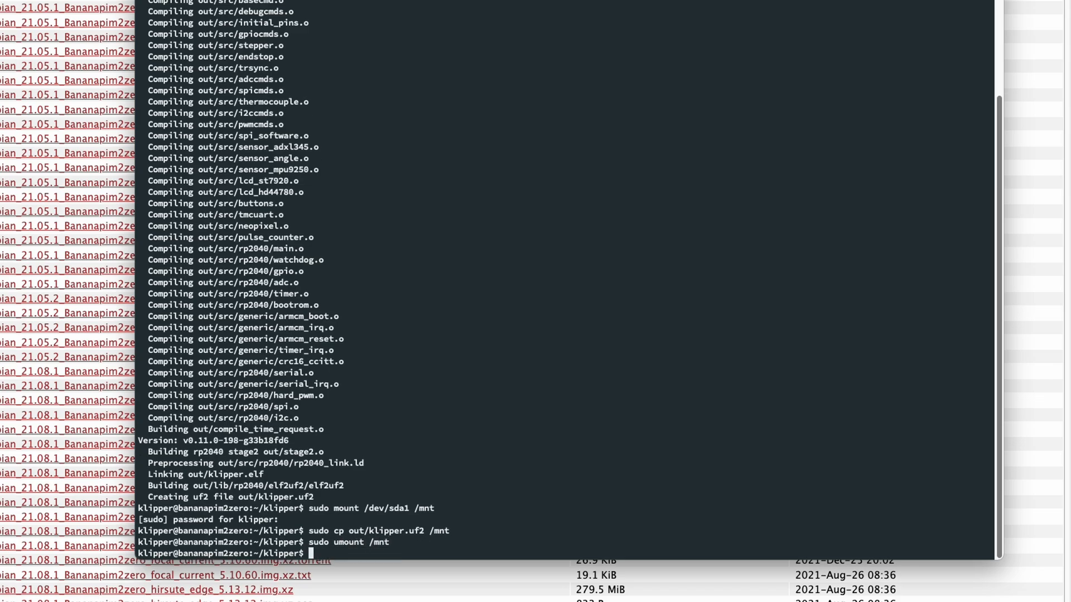
pyautogui.write('sudo')
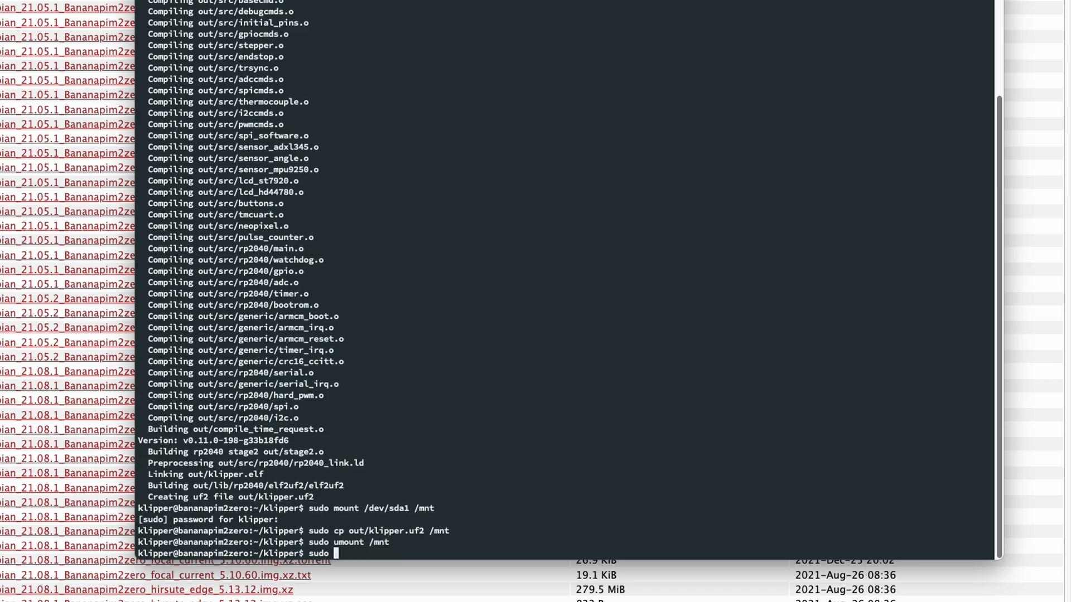
pyautogui.write('armbian-config')
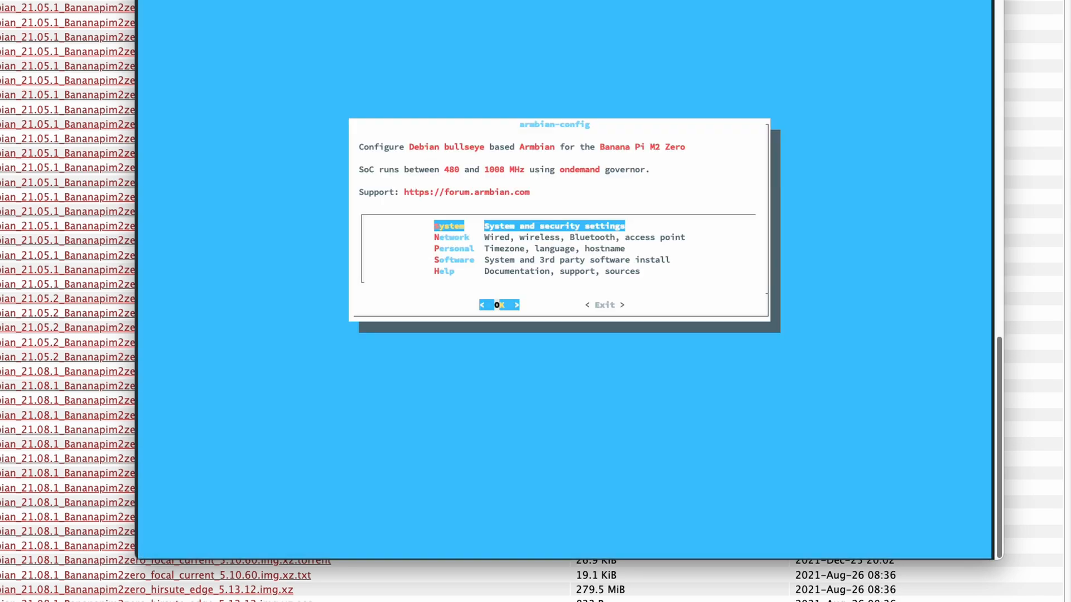
# Enable uart3 under System > Hardware in armbian-config, save, and decline the reboot.
pyautogui.click(499, 305)
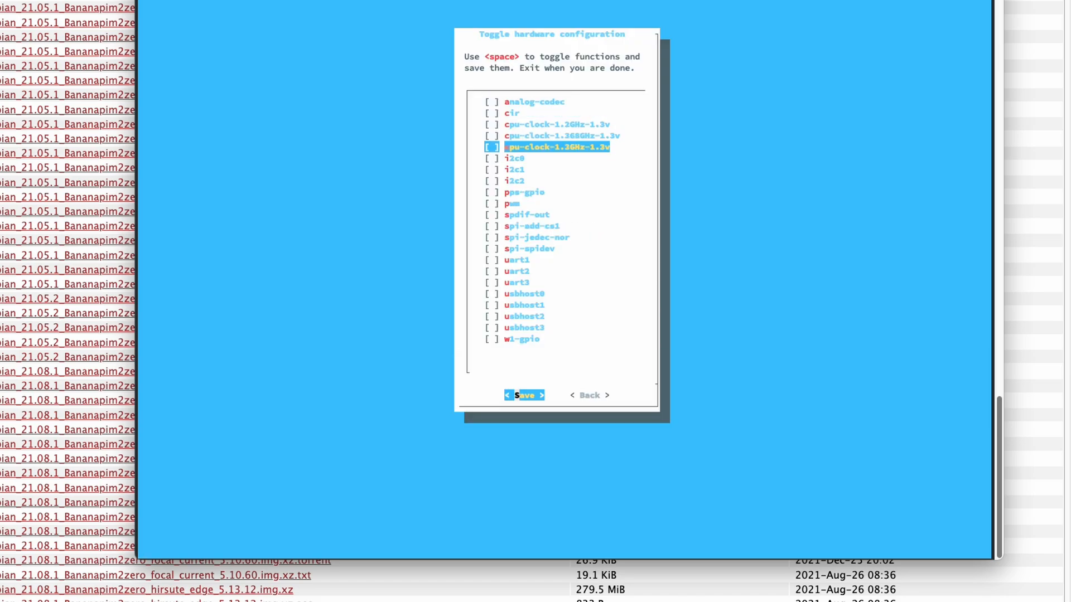
pyautogui.click(525, 395)
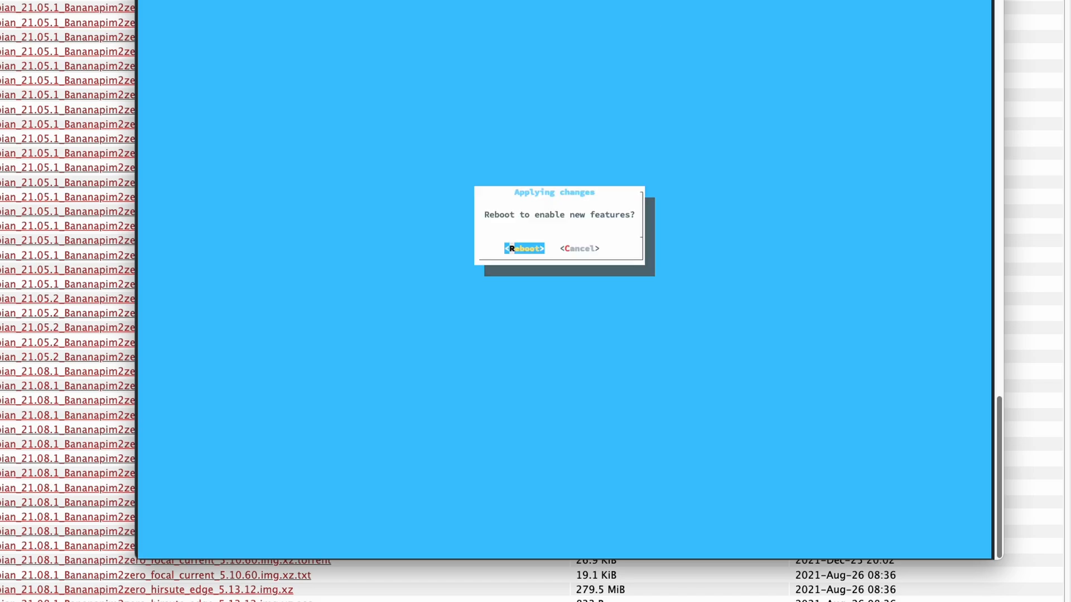
pyautogui.press('Tab')
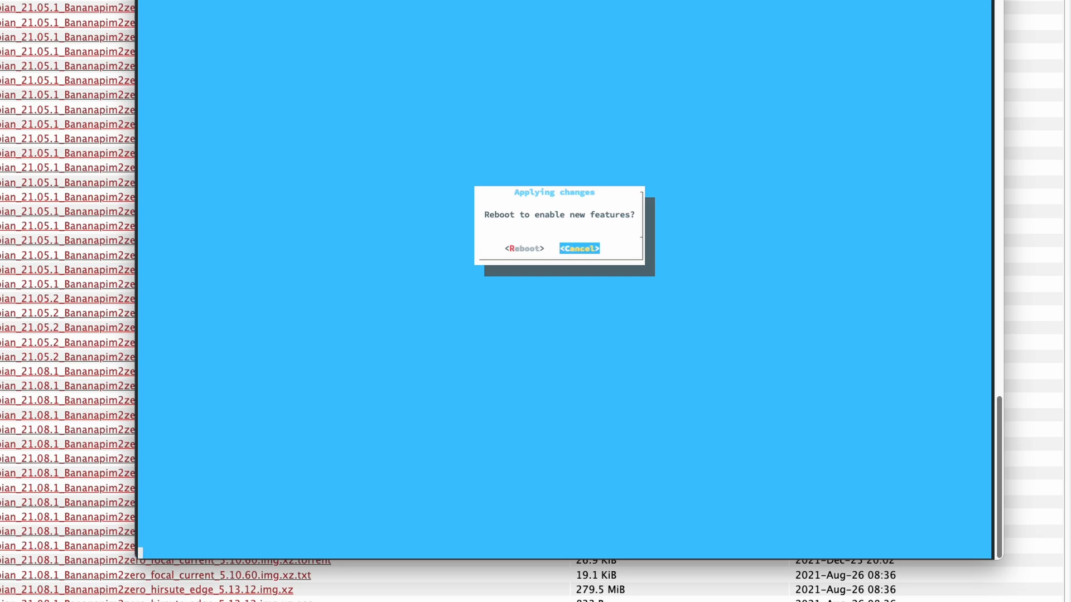
pyautogui.click(579, 248)
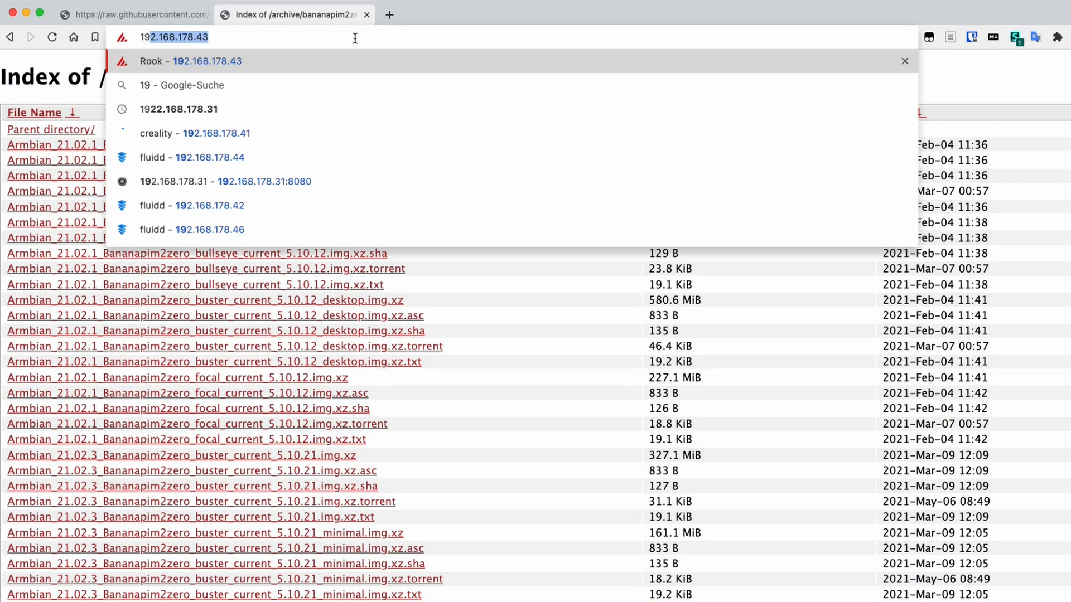
# Load the Fluidd dashboard at 192.168.178.42, showing the MCU connection error.
pyautogui.click(209, 206)
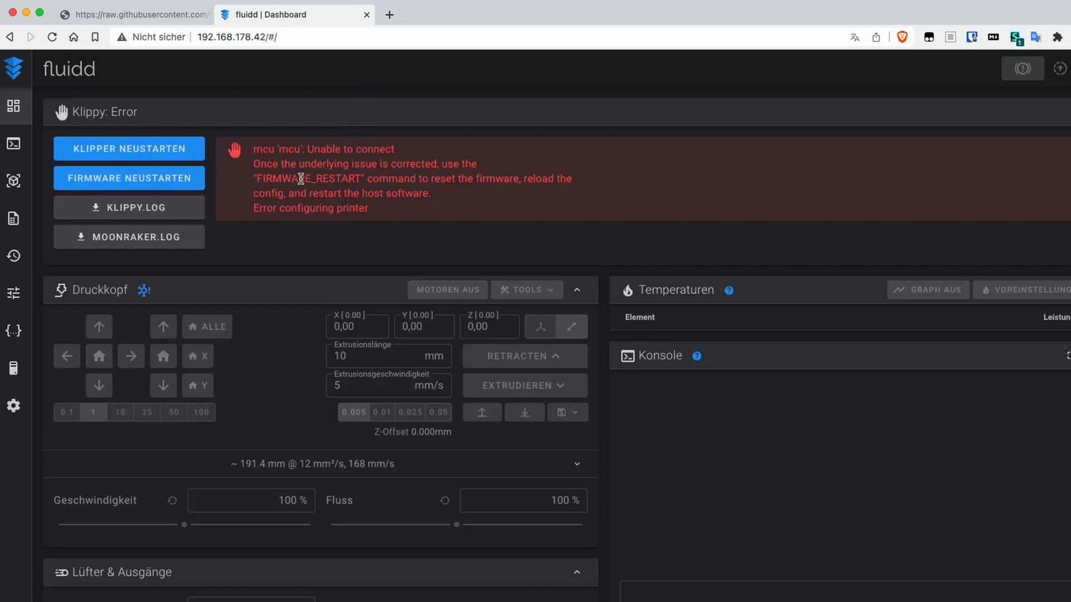
pyautogui.moveTo(276, 143)
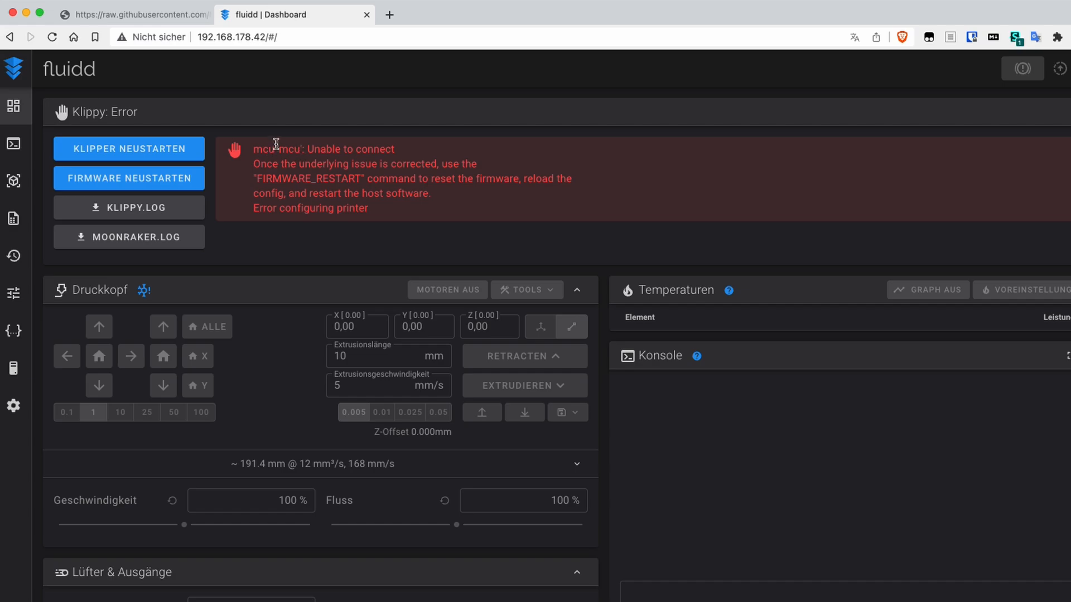
pyautogui.moveTo(13, 331)
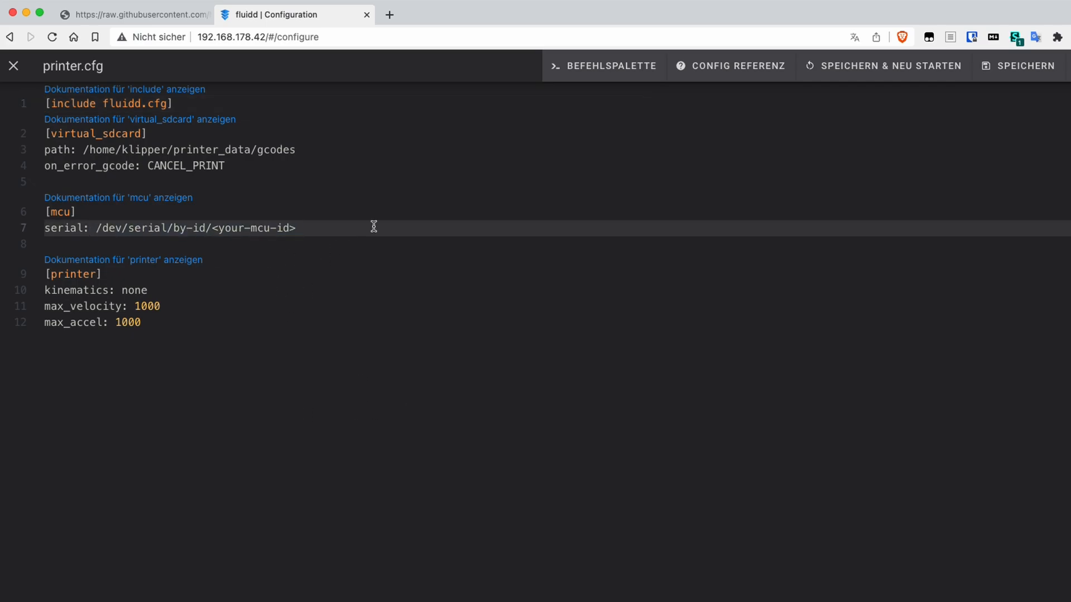
# Set the mcu serial to /dev/ttyS3 and add 'restart_method: command' in printer.cfg.
pyautogui.press('Backspace')
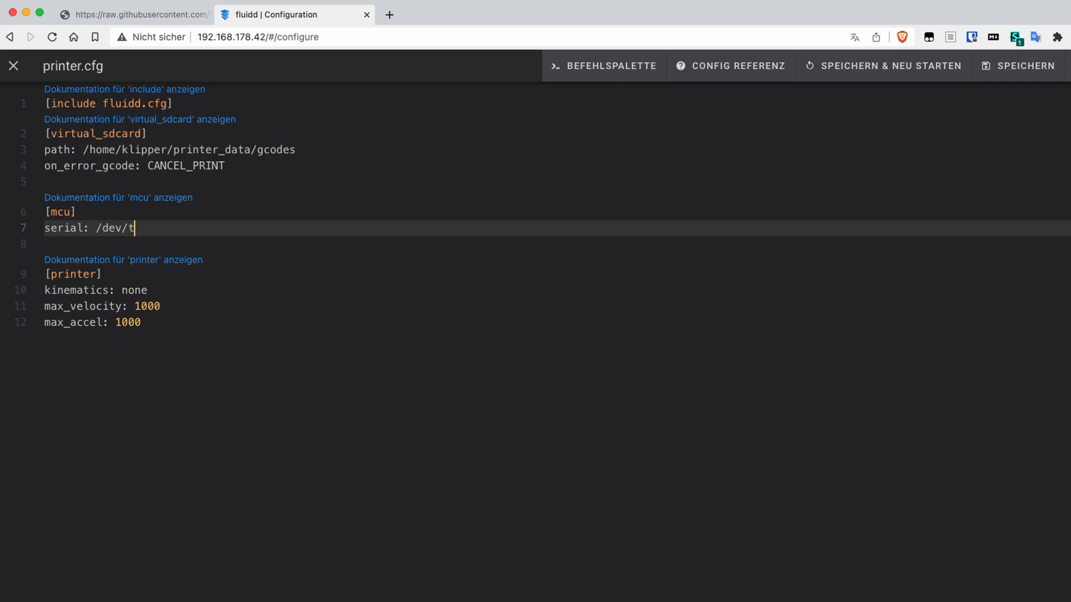
pyautogui.write('tyS3')
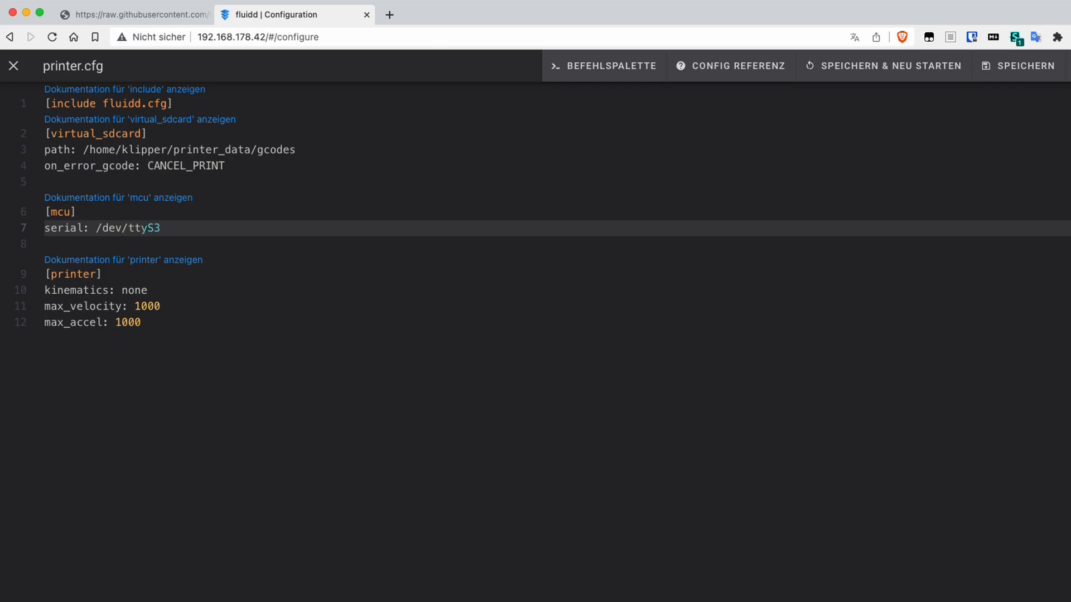
pyautogui.write('restart_')
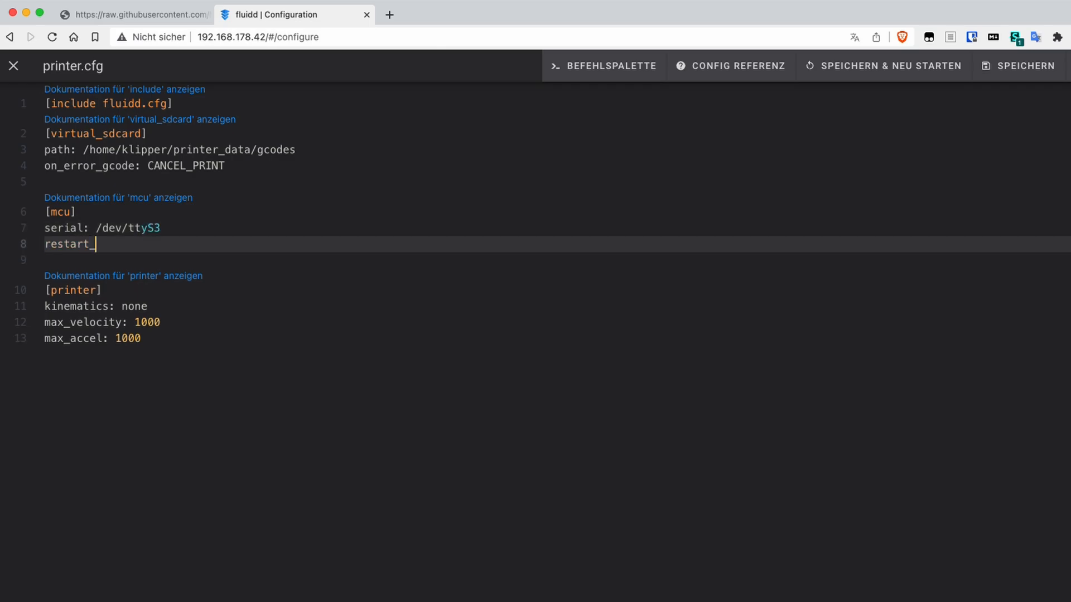
pyautogui.write('method: command')
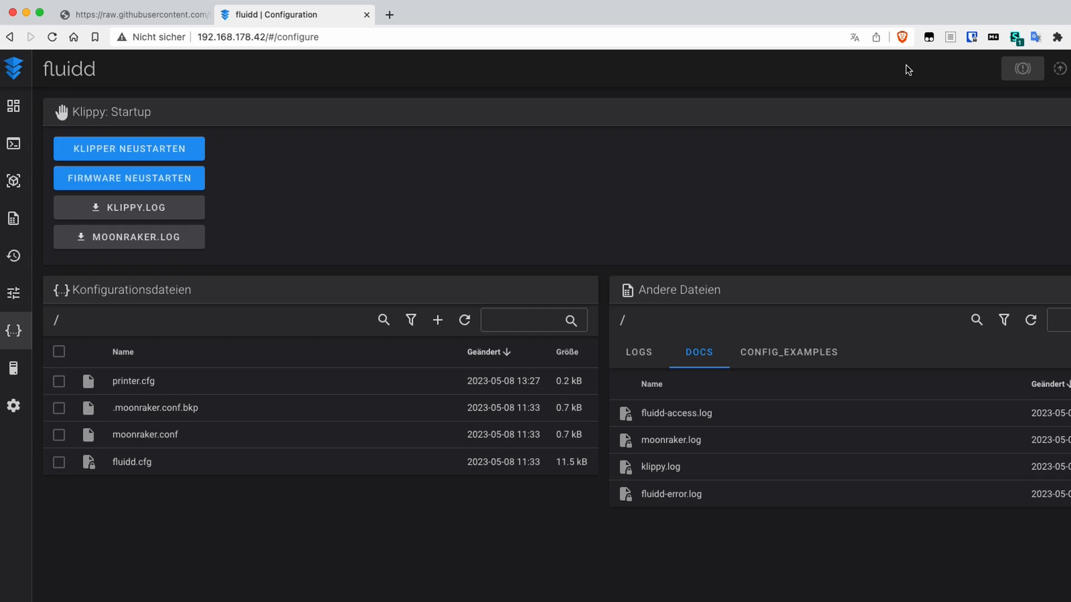
# Check the System page showing the rp2040 MCU running Klipper v0.11.0-198.
pyautogui.click(13, 106)
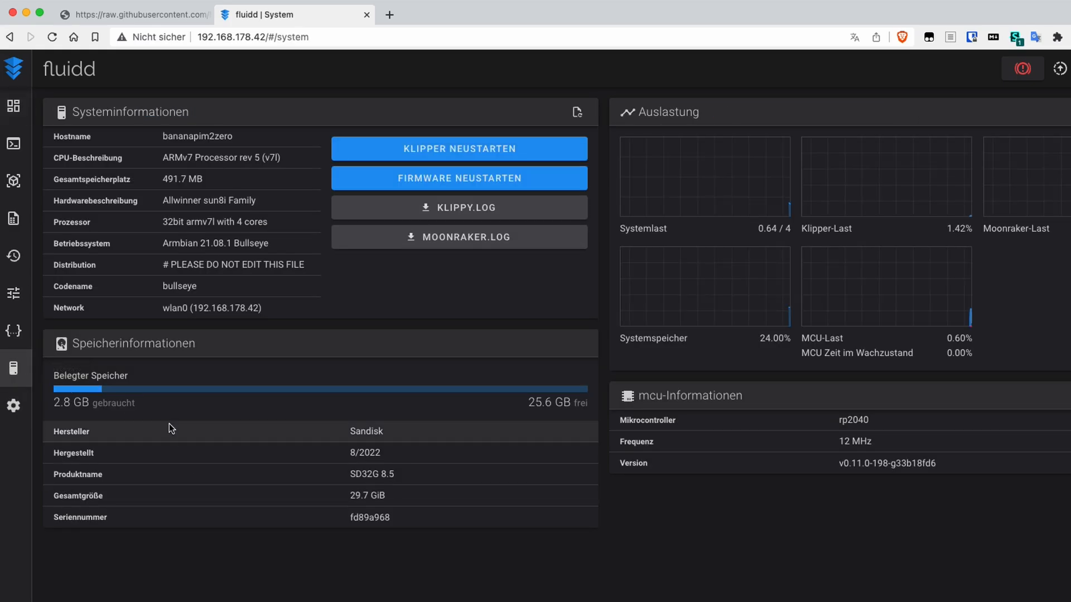
pyautogui.doubleClick(852, 420)
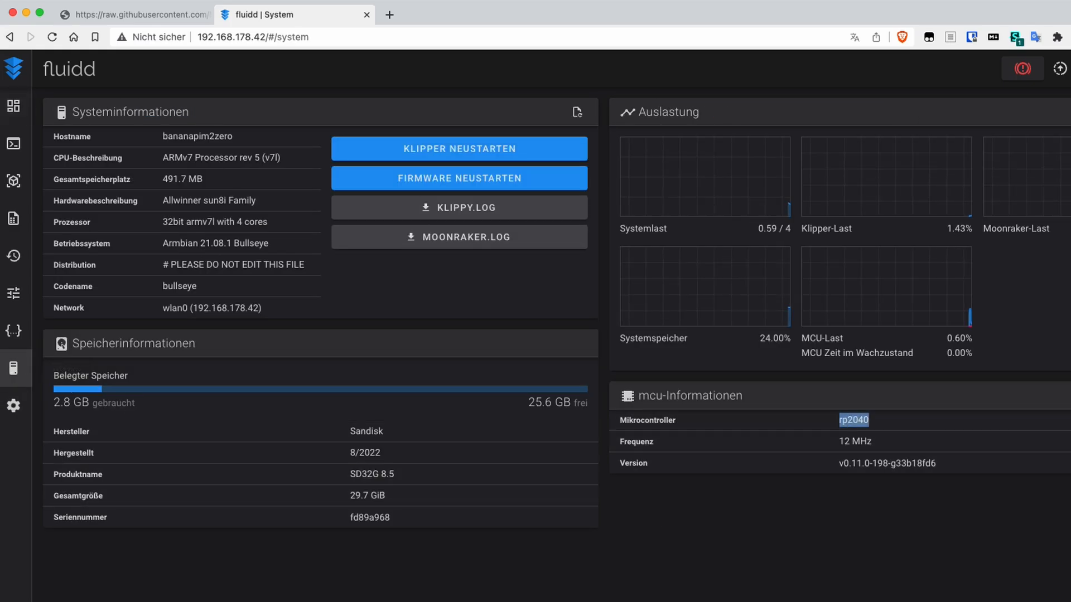